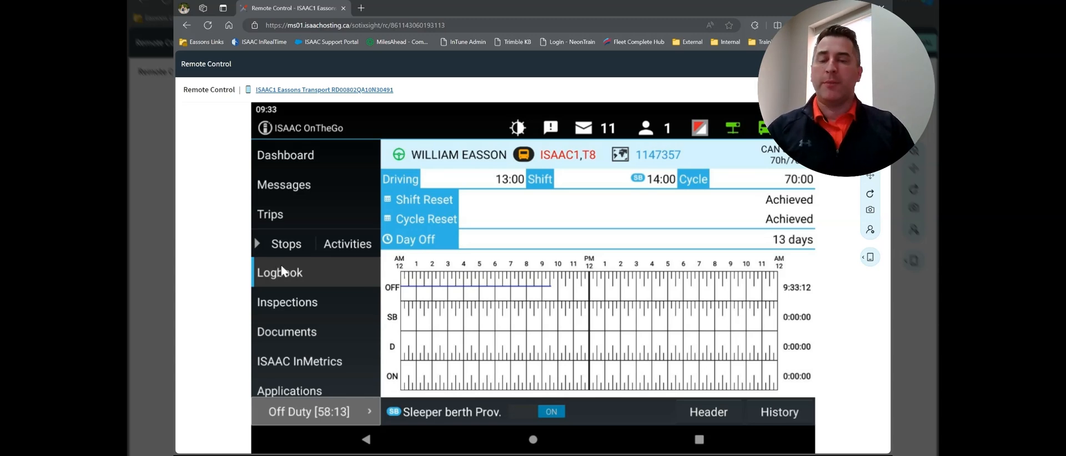
{"action": "mouse_move", "coordinate": [388, 163]}
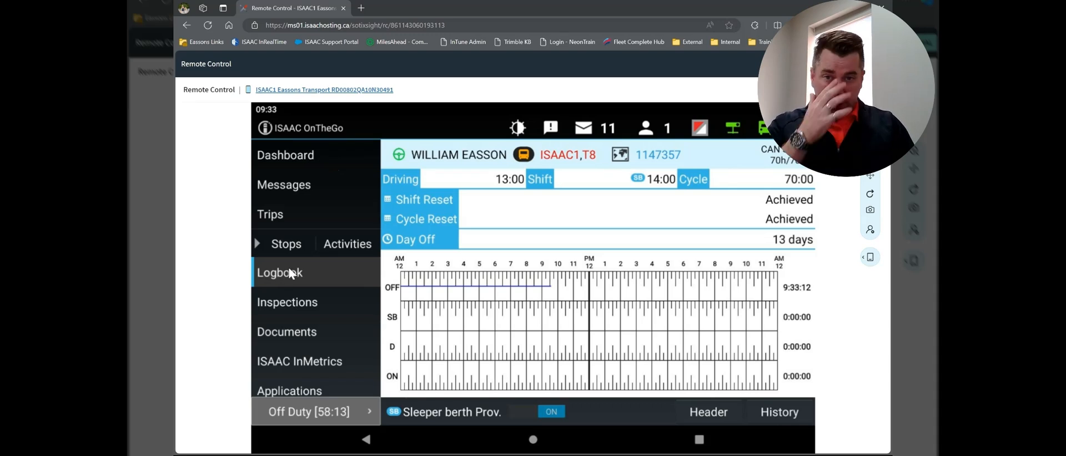
{"action": "mouse_move", "coordinate": [484, 121]}
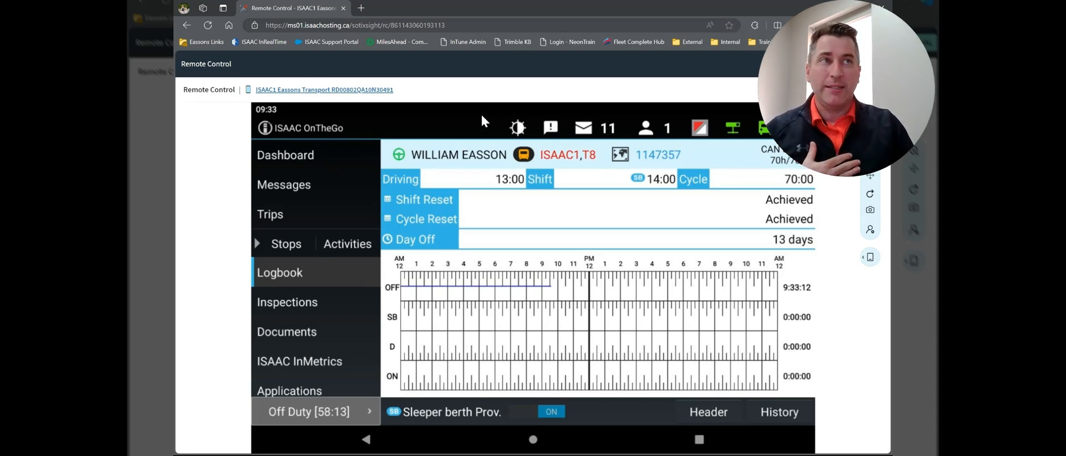
{"action": "mouse_move", "coordinate": [403, 303]}
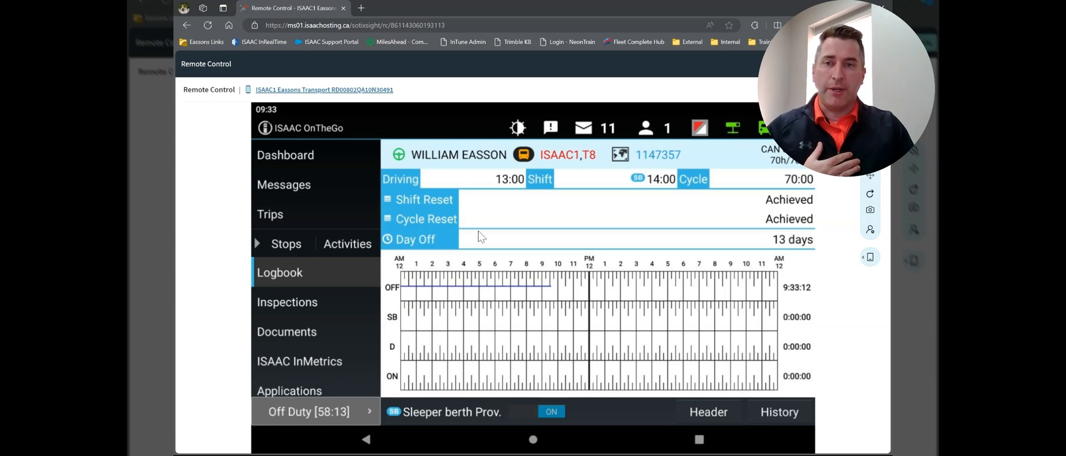
{"action": "mouse_move", "coordinate": [638, 224]}
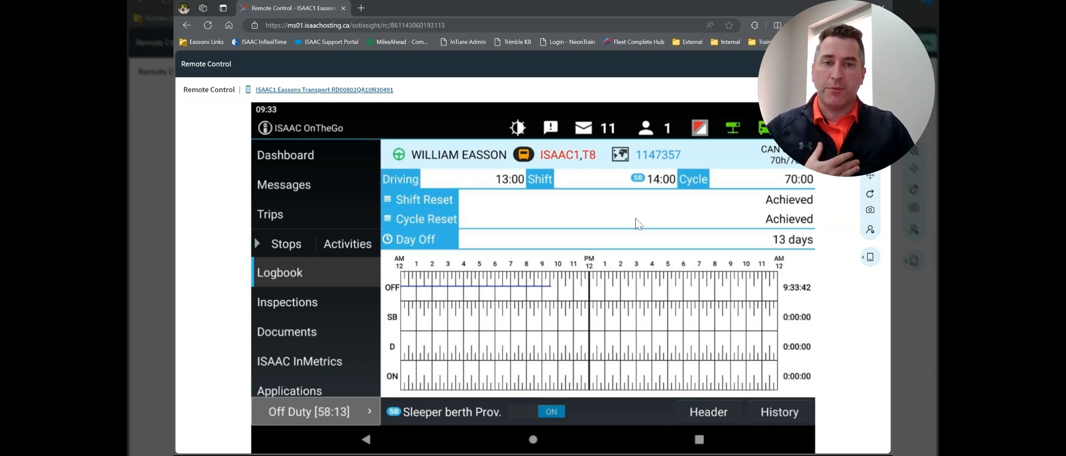
{"action": "mouse_move", "coordinate": [405, 250]}
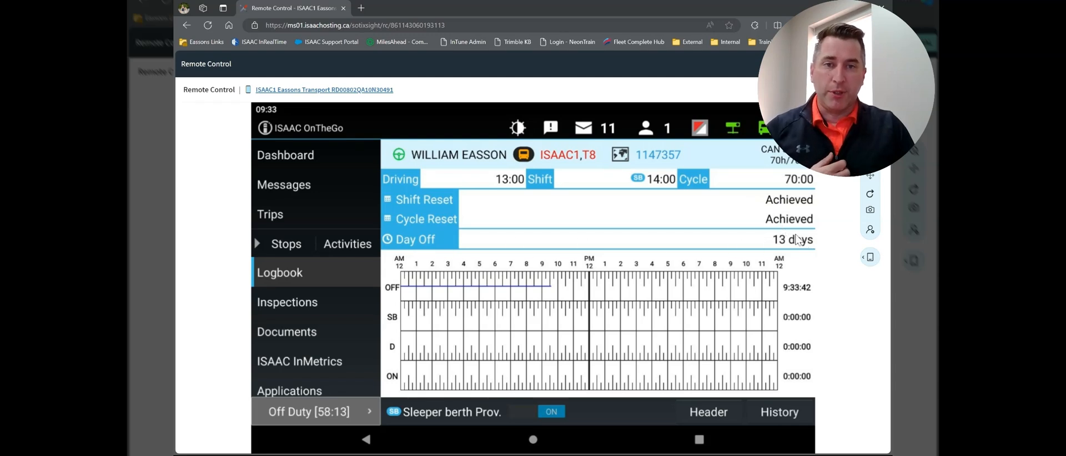
{"action": "mouse_move", "coordinate": [744, 234]}
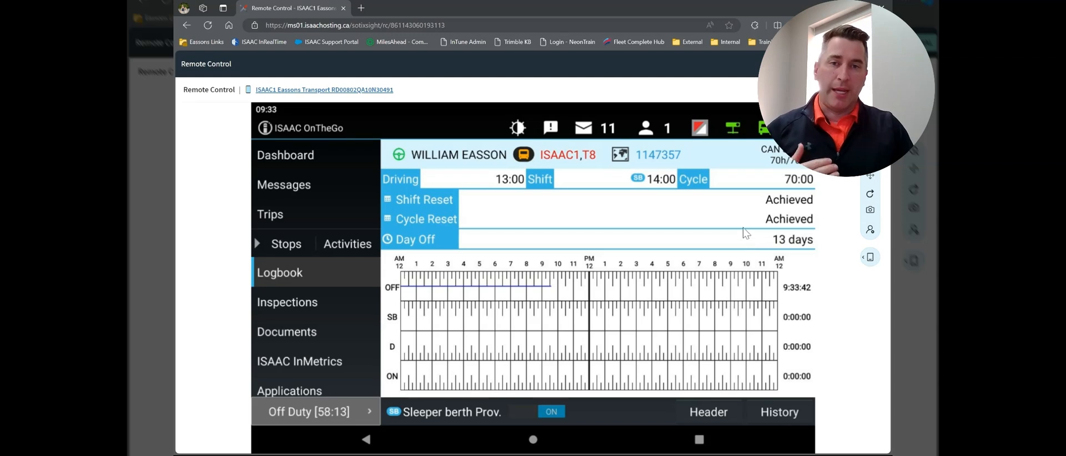
{"action": "mouse_move", "coordinate": [587, 165]}
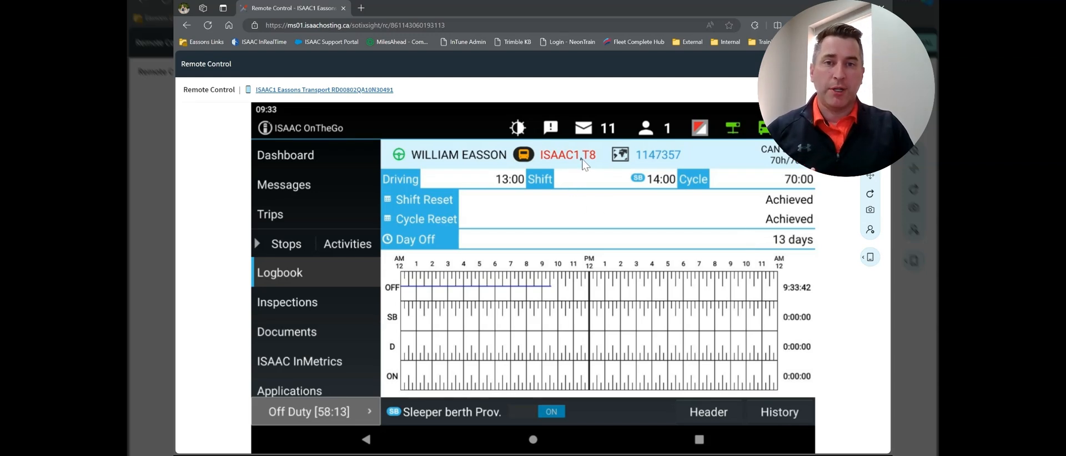
{"action": "mouse_move", "coordinate": [663, 172]}
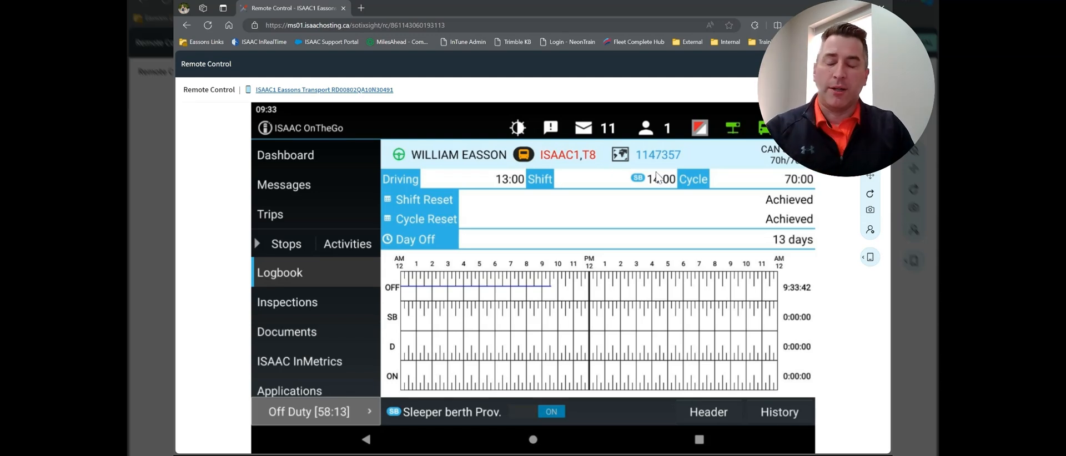
{"action": "mouse_move", "coordinate": [753, 429]}
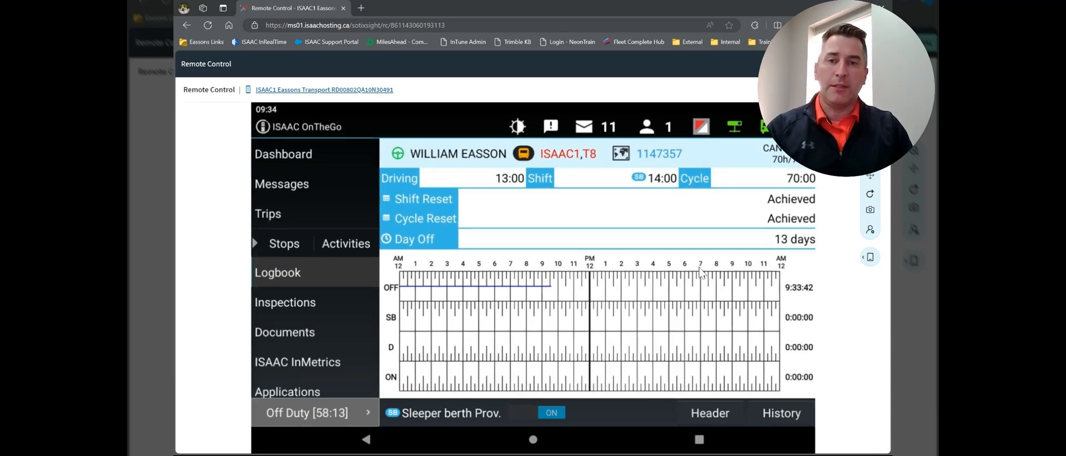
Open the Daily Logbook list with totals and signed status for Sep 10–16, 2024
{"action": "left_click", "coordinate": [780, 413]}
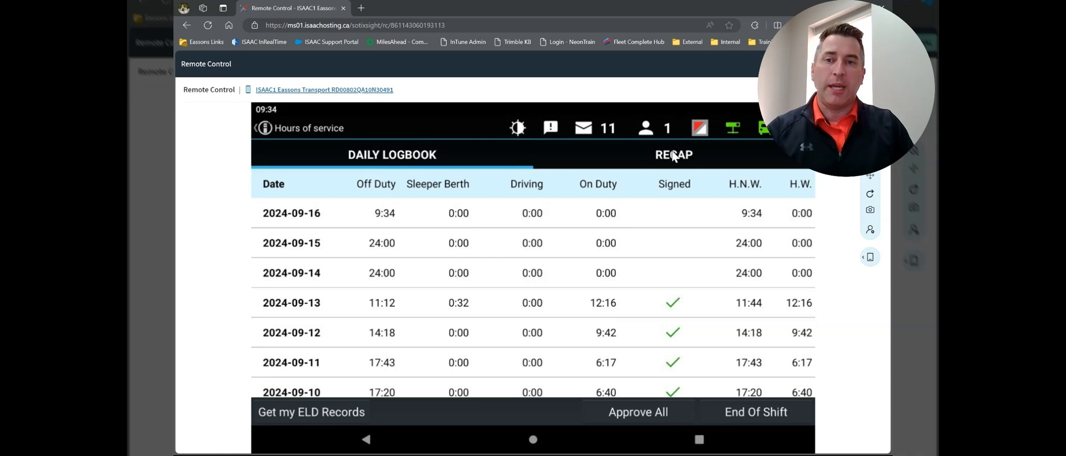
{"action": "mouse_move", "coordinate": [680, 160]}
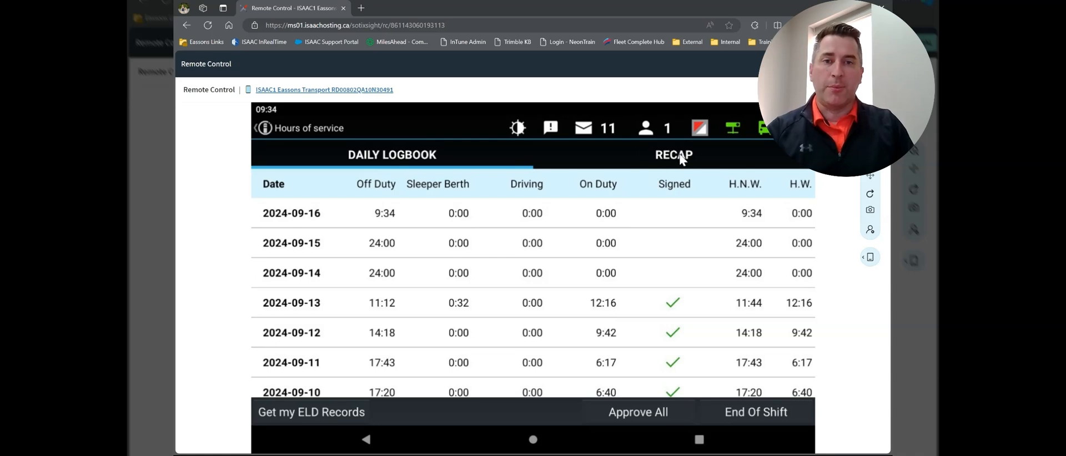
{"action": "mouse_move", "coordinate": [391, 229]}
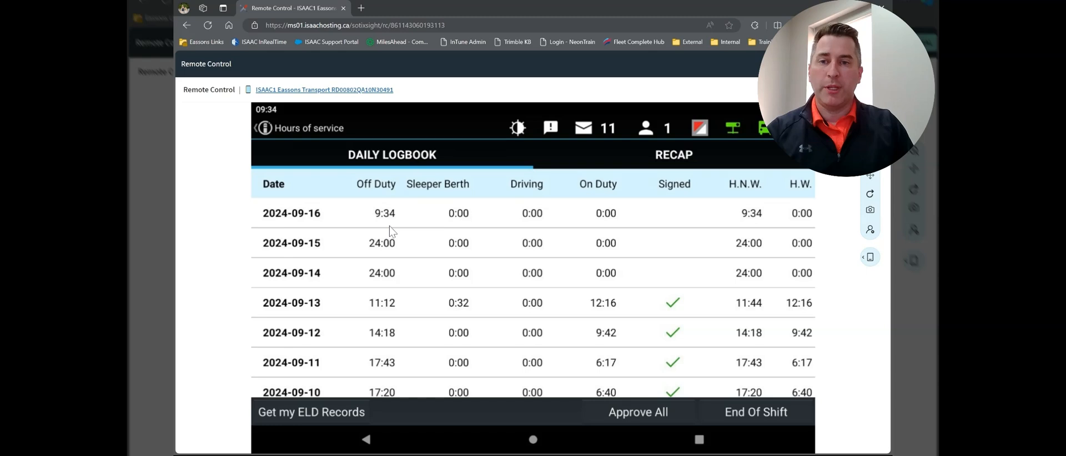
{"action": "mouse_move", "coordinate": [469, 350]}
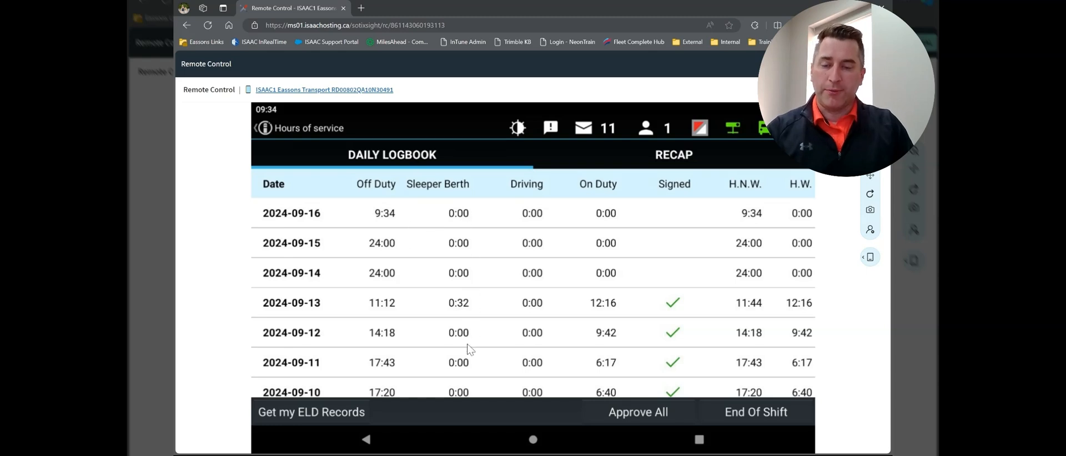
{"action": "mouse_move", "coordinate": [382, 342]}
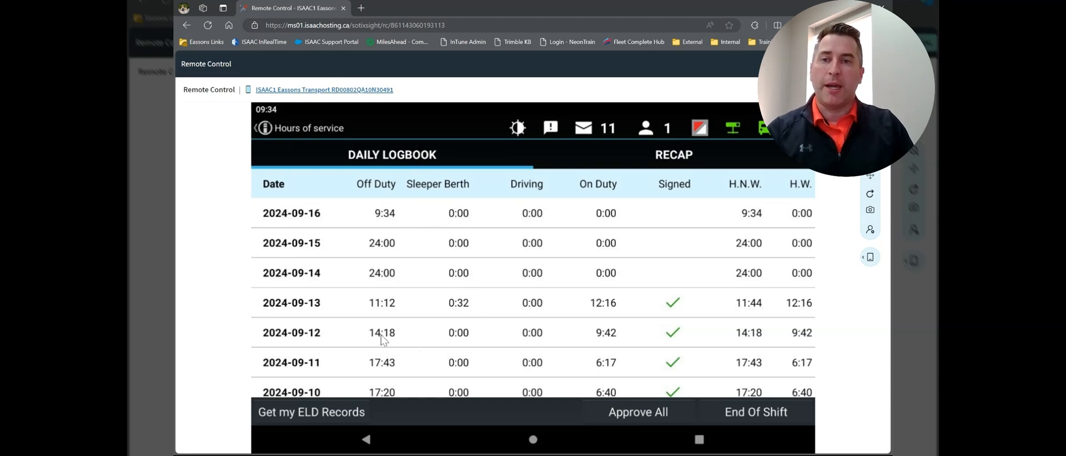
{"action": "mouse_move", "coordinate": [454, 190]}
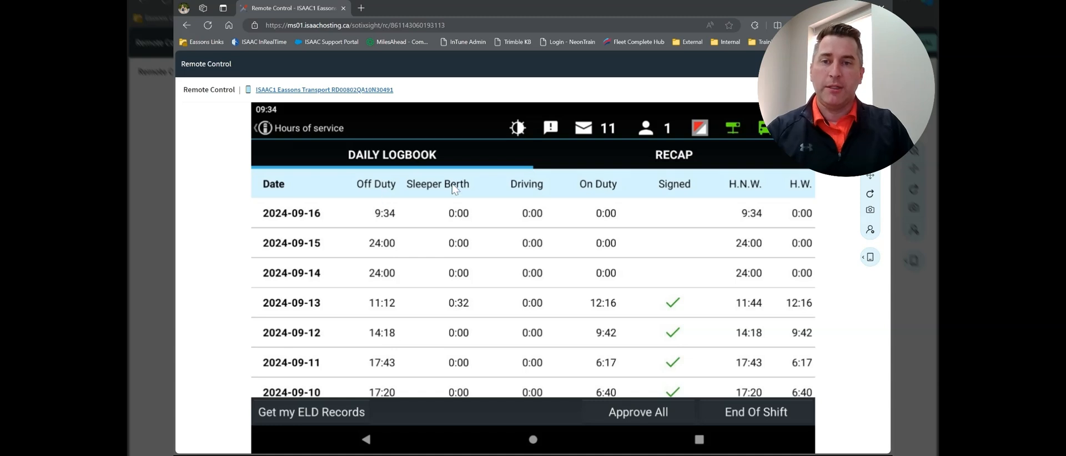
{"action": "mouse_move", "coordinate": [609, 194]}
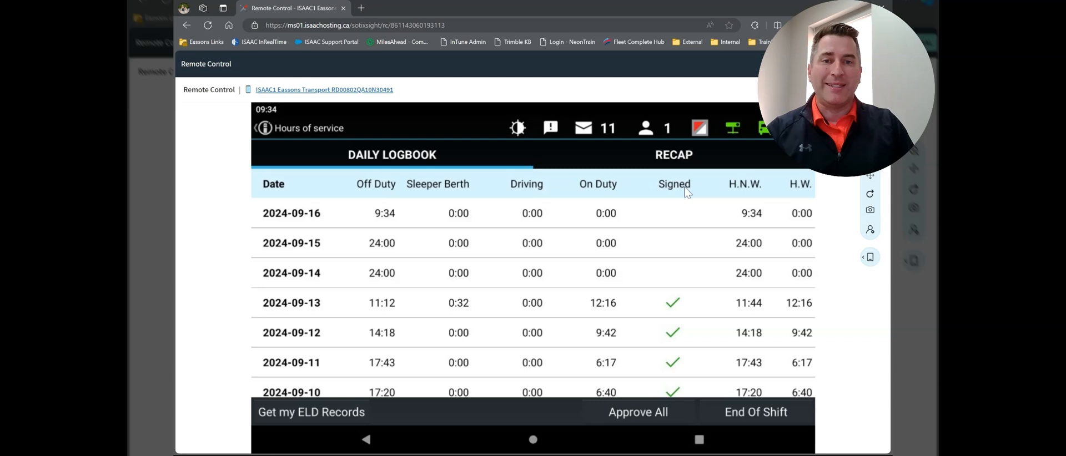
{"action": "mouse_move", "coordinate": [742, 210]}
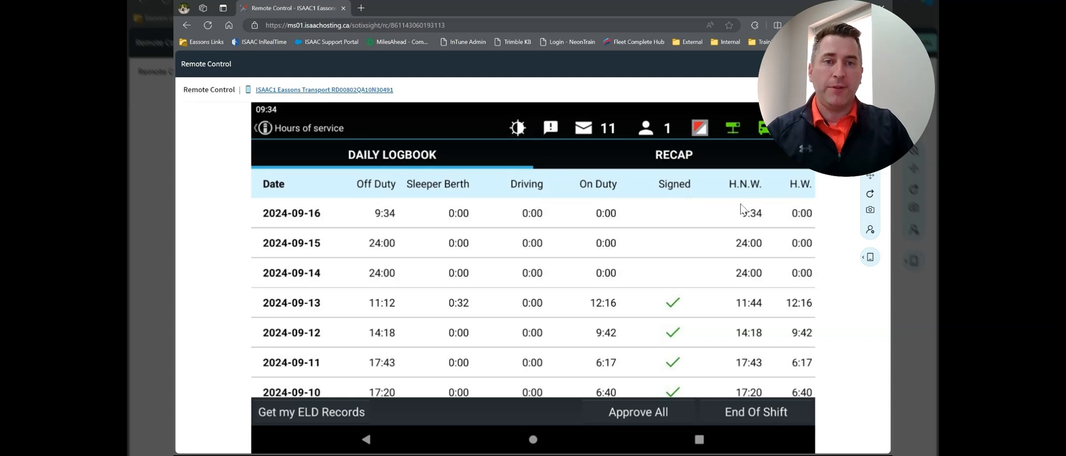
{"action": "mouse_move", "coordinate": [757, 195]}
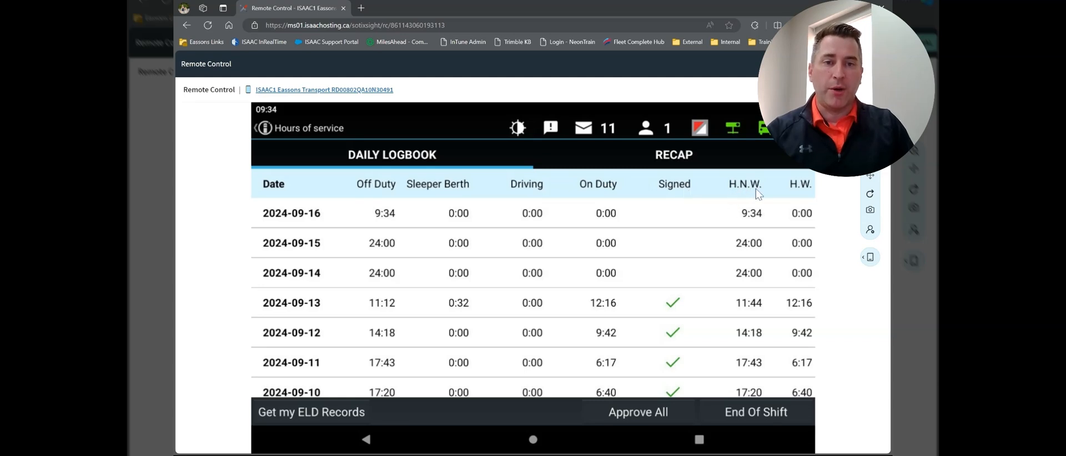
{"action": "mouse_move", "coordinate": [808, 191]}
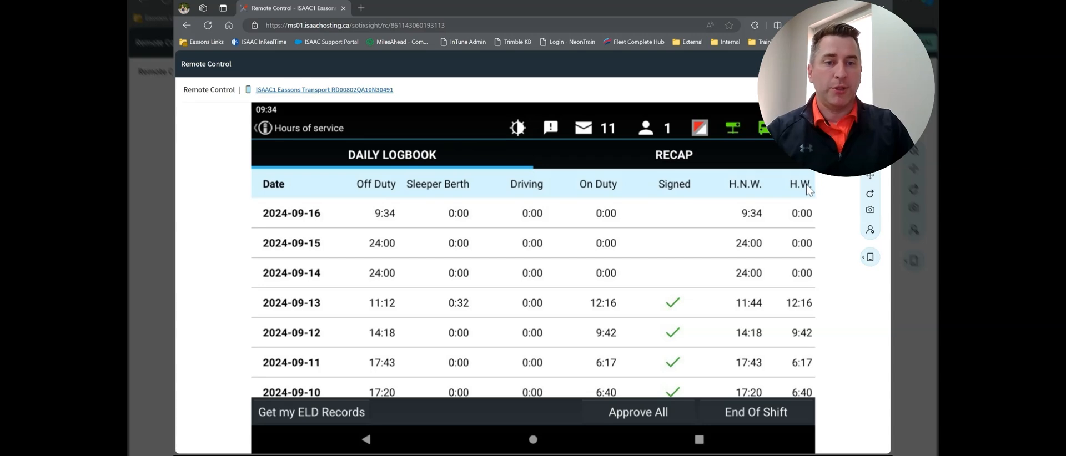
{"action": "mouse_move", "coordinate": [786, 347]}
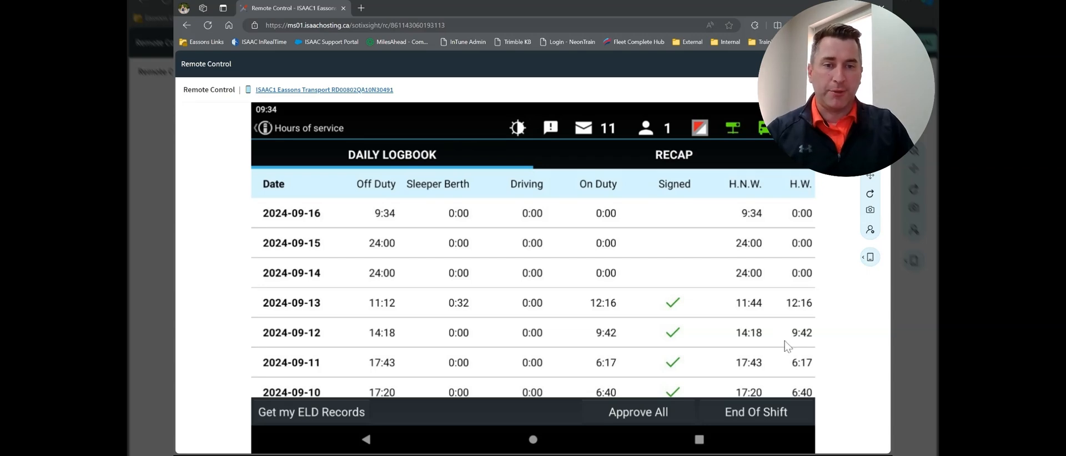
{"action": "mouse_move", "coordinate": [785, 346]}
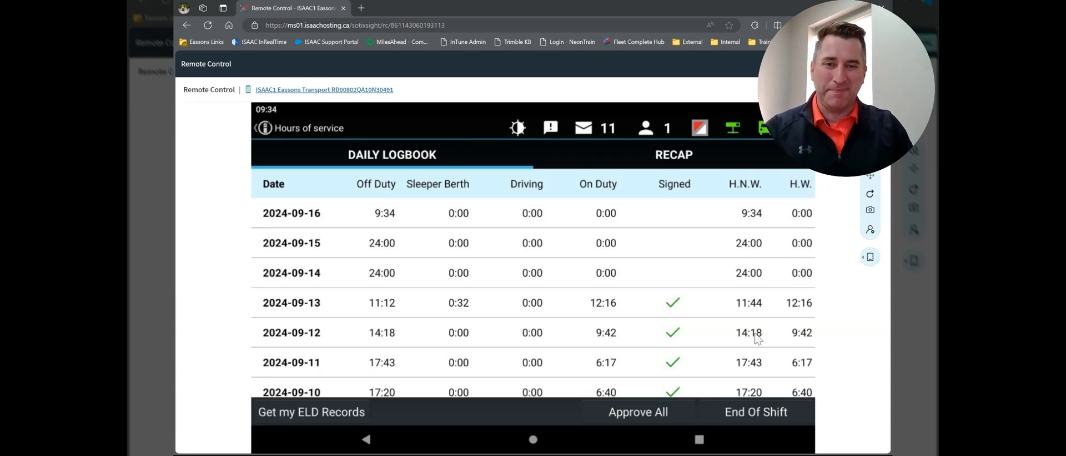
{"action": "mouse_move", "coordinate": [445, 315]}
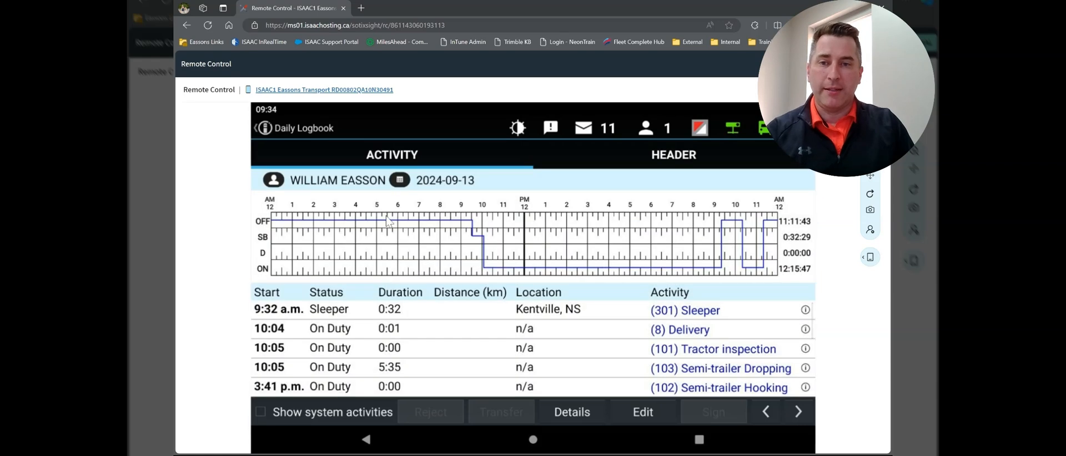
{"action": "mouse_move", "coordinate": [711, 265]}
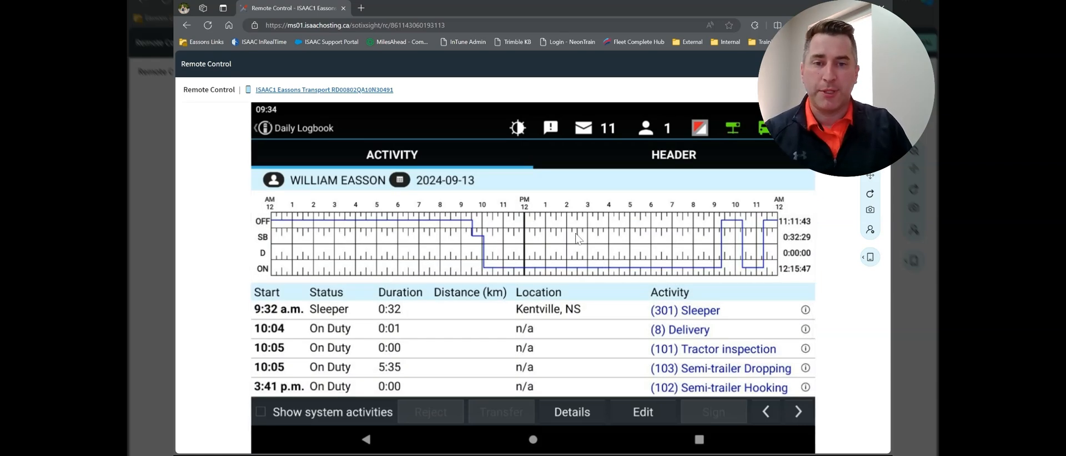
{"action": "mouse_move", "coordinate": [441, 228]}
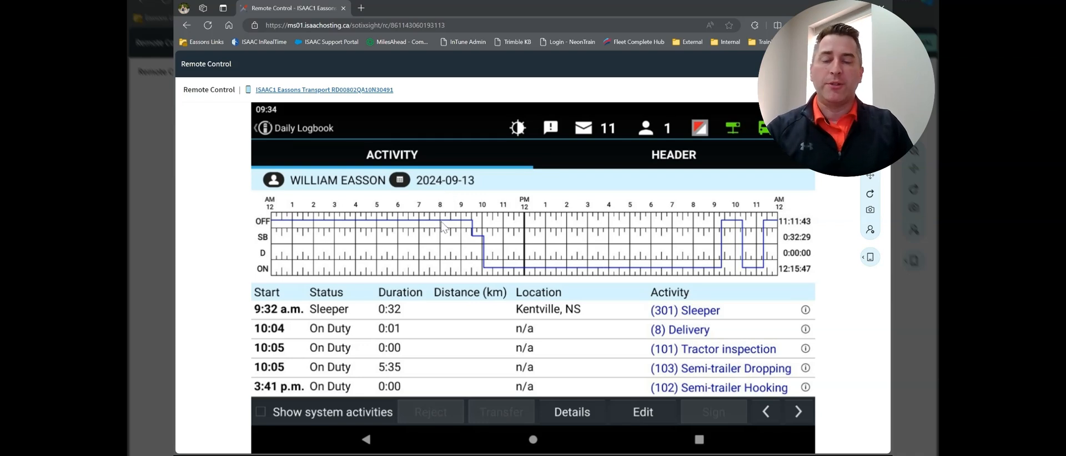
{"action": "mouse_move", "coordinate": [473, 229]}
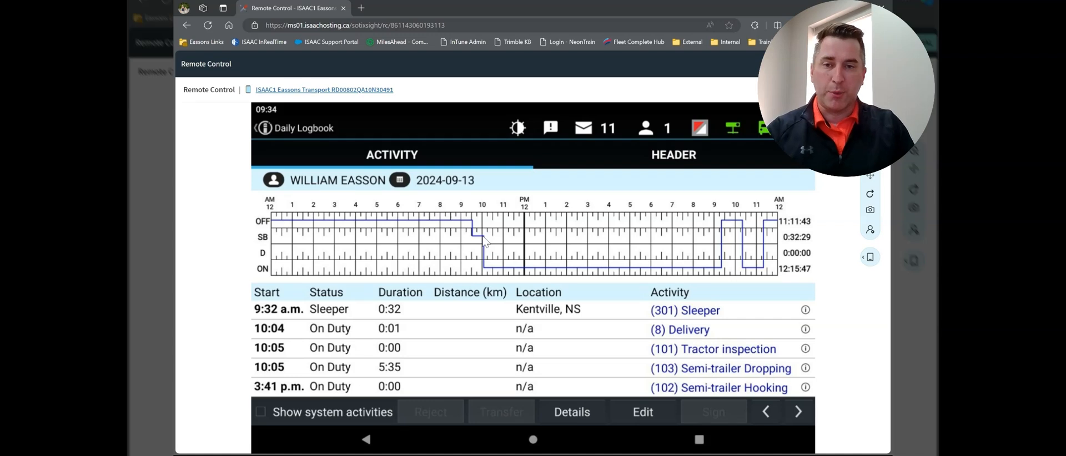
{"action": "mouse_move", "coordinate": [438, 226]}
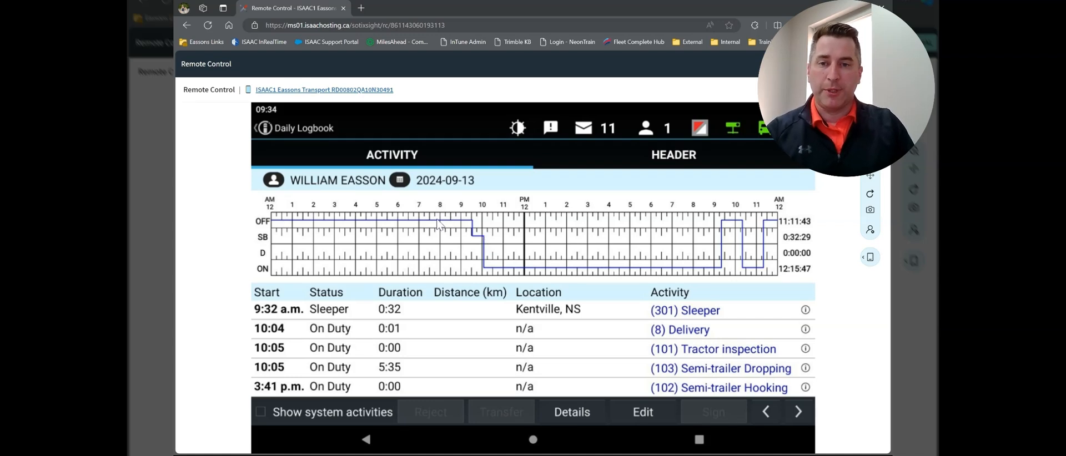
{"action": "mouse_move", "coordinate": [348, 227]}
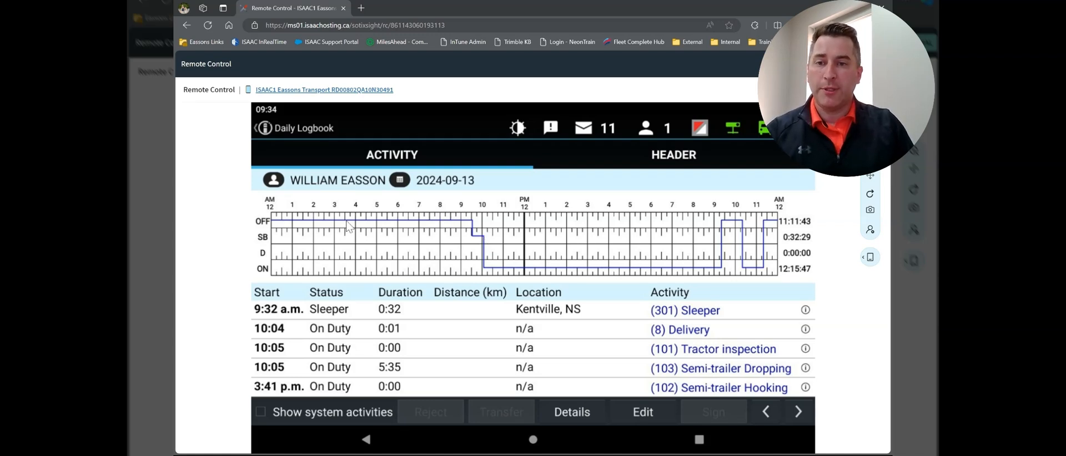
Move from the 2024-09-13 daily log back to the 2024-09-12 log
{"action": "left_click", "coordinate": [347, 224]}
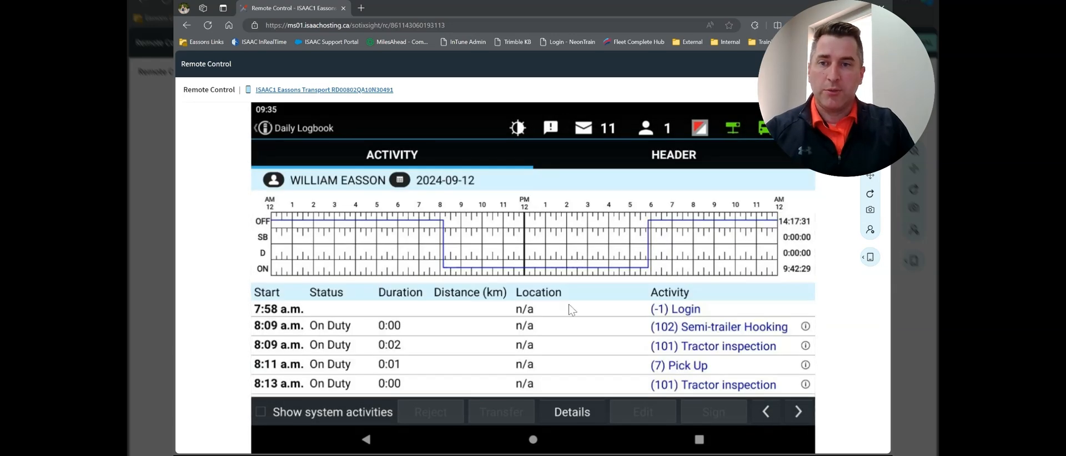
{"action": "mouse_move", "coordinate": [709, 247]}
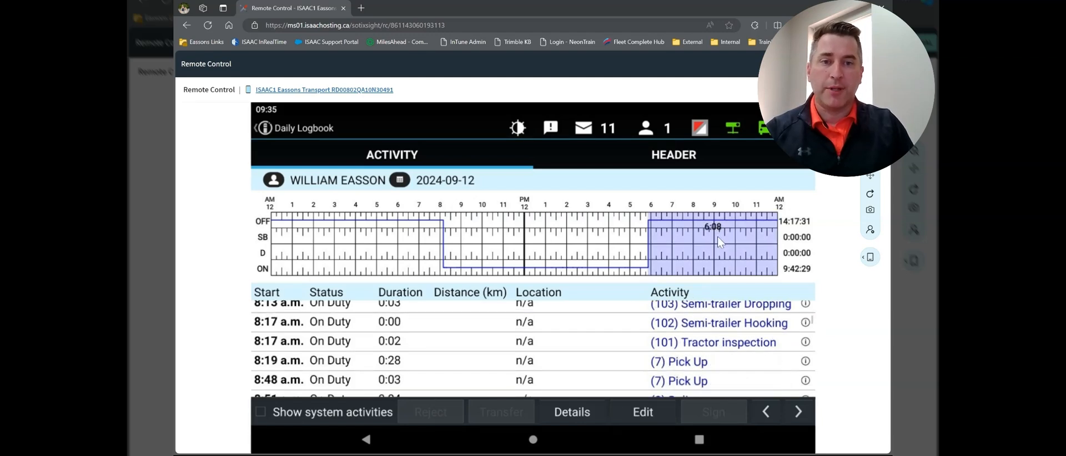
Scroll the Sep 12 activity list down to the 5:52 p.m. off-duty break
{"action": "scroll", "scroll_direction": "down", "scroll_amount": 3}
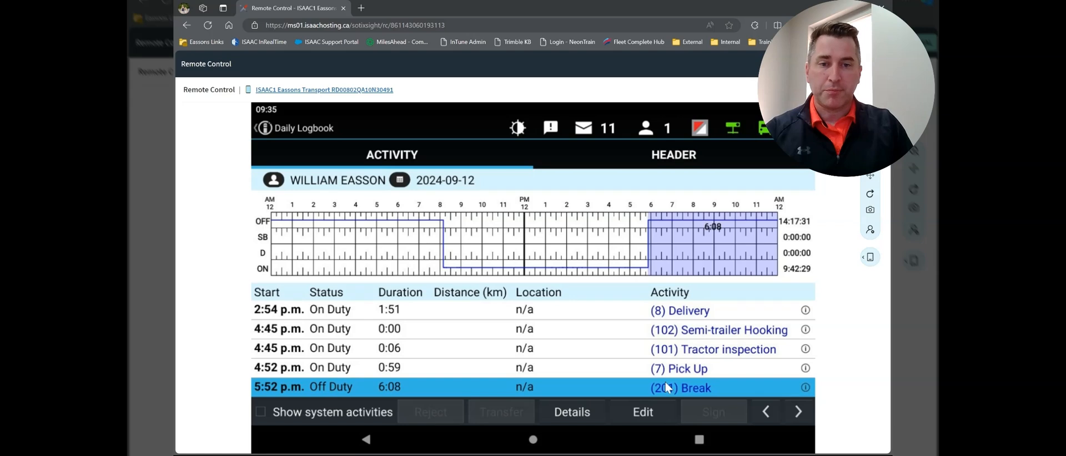
{"action": "mouse_move", "coordinate": [696, 388]}
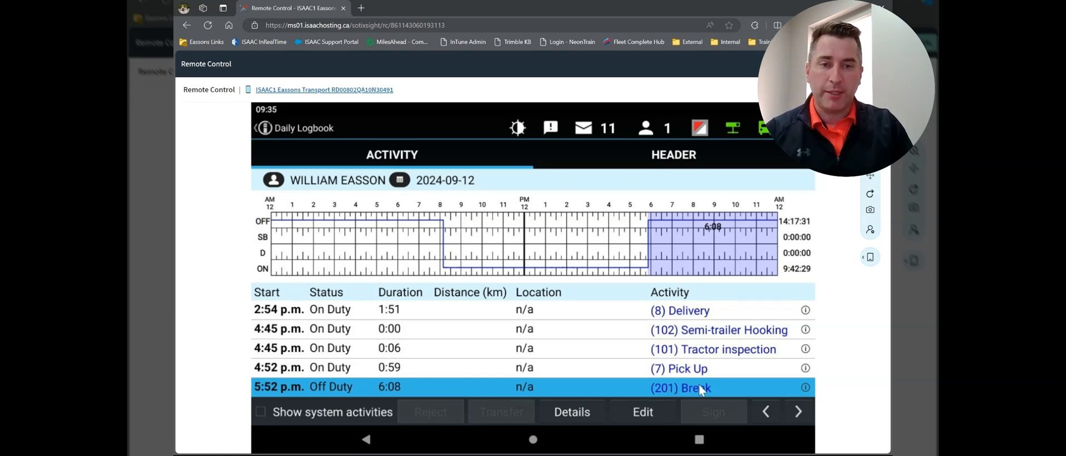
{"action": "mouse_move", "coordinate": [742, 244]}
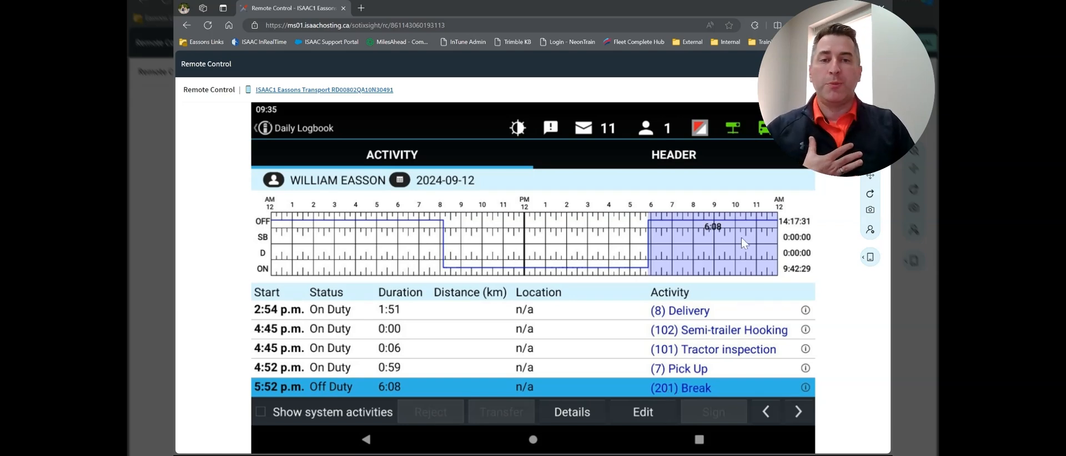
{"action": "mouse_move", "coordinate": [739, 228]}
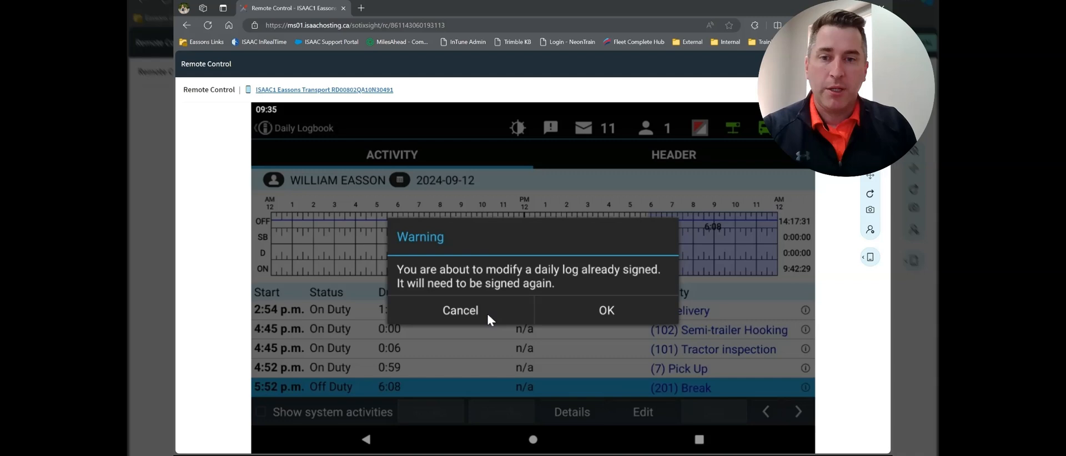
{"action": "mouse_move", "coordinate": [517, 279]}
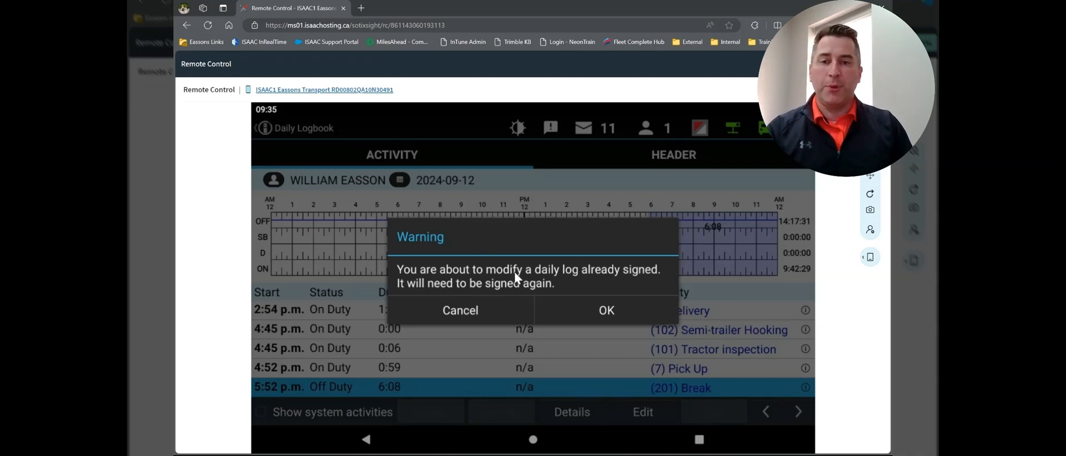
{"action": "mouse_move", "coordinate": [643, 283]}
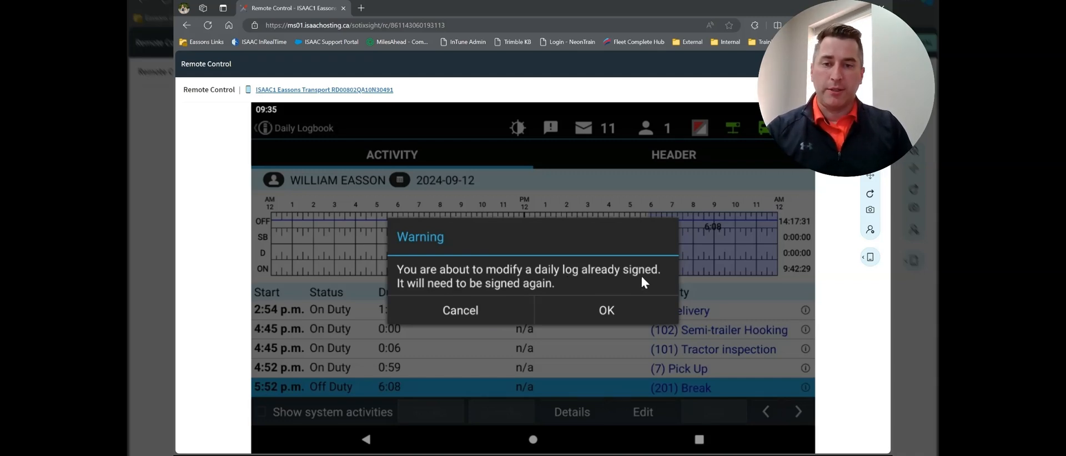
{"action": "mouse_move", "coordinate": [500, 287]}
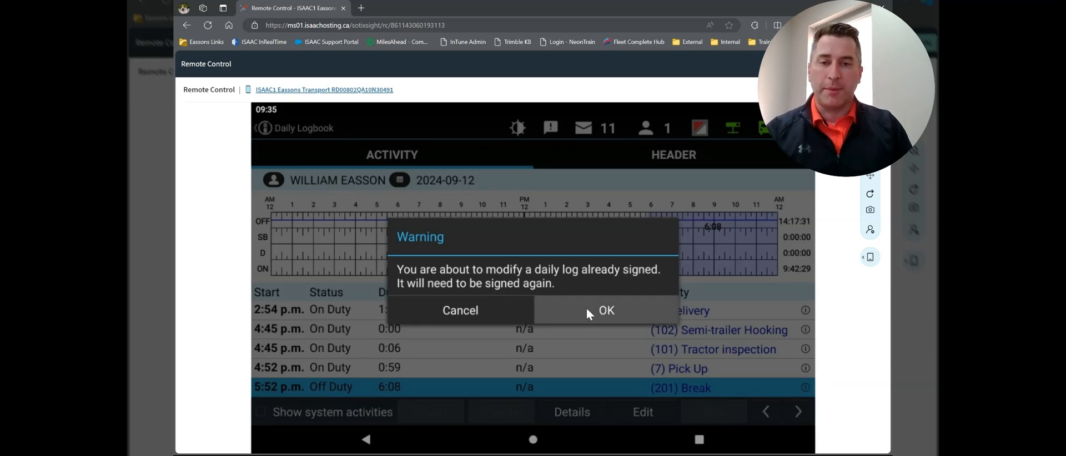
Accept the warning about modifying the already-signed Sep 12 daily log
{"action": "left_click", "coordinate": [605, 311]}
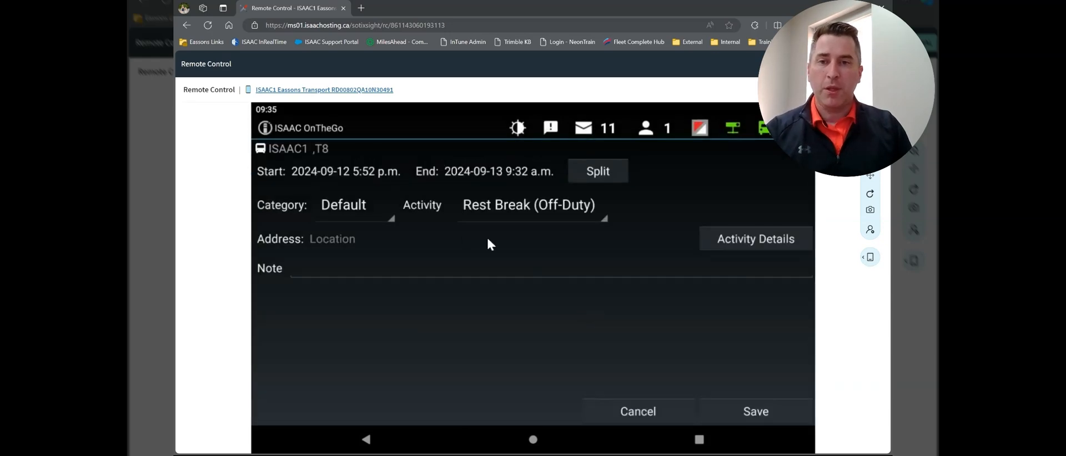
{"action": "mouse_move", "coordinate": [345, 178]}
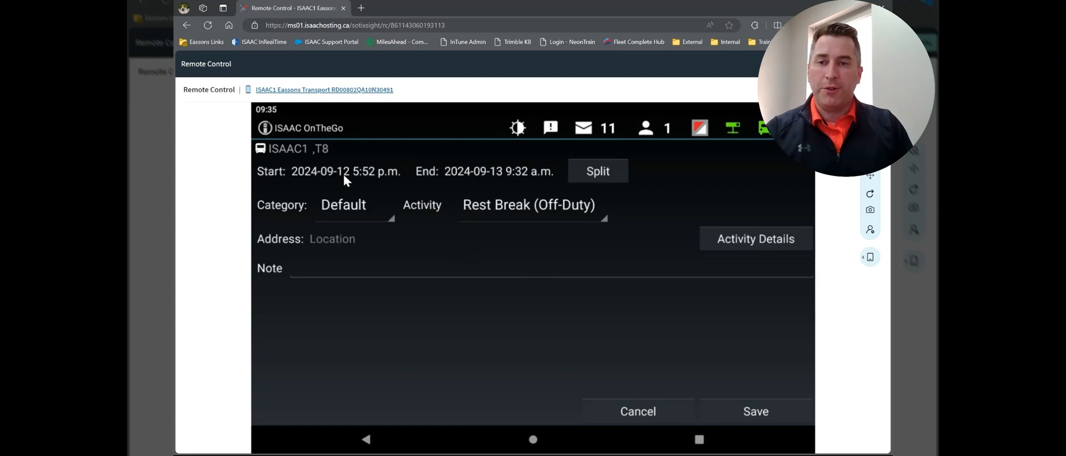
{"action": "mouse_move", "coordinate": [520, 186]}
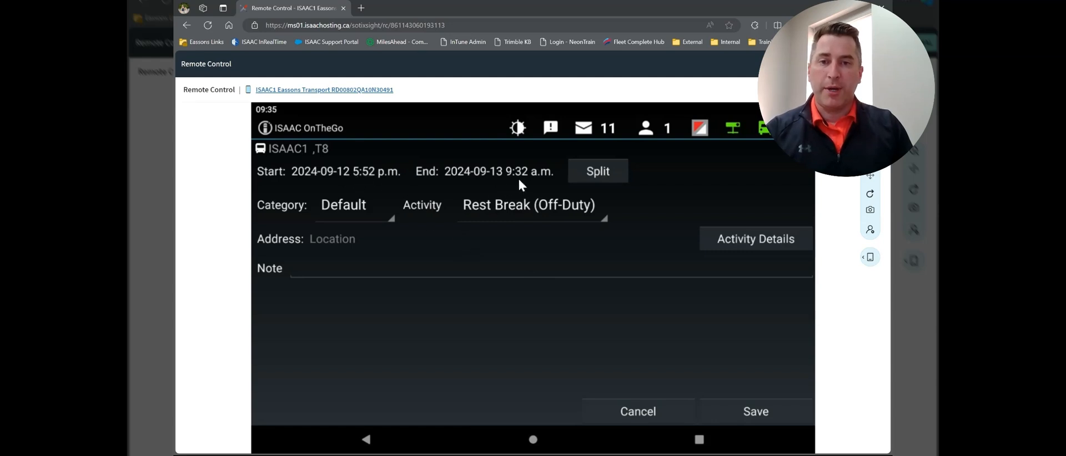
{"action": "mouse_move", "coordinate": [563, 184]}
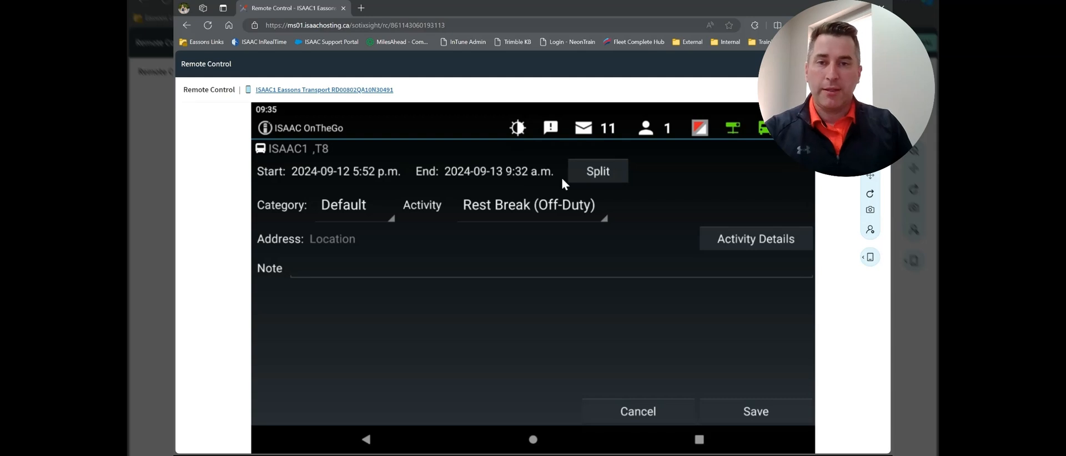
{"action": "mouse_move", "coordinate": [370, 208]}
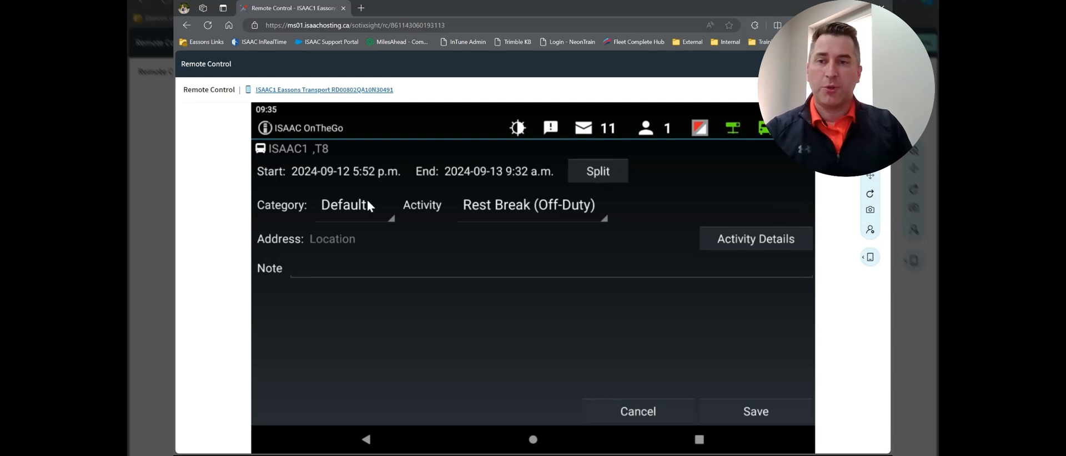
{"action": "mouse_move", "coordinate": [540, 191]}
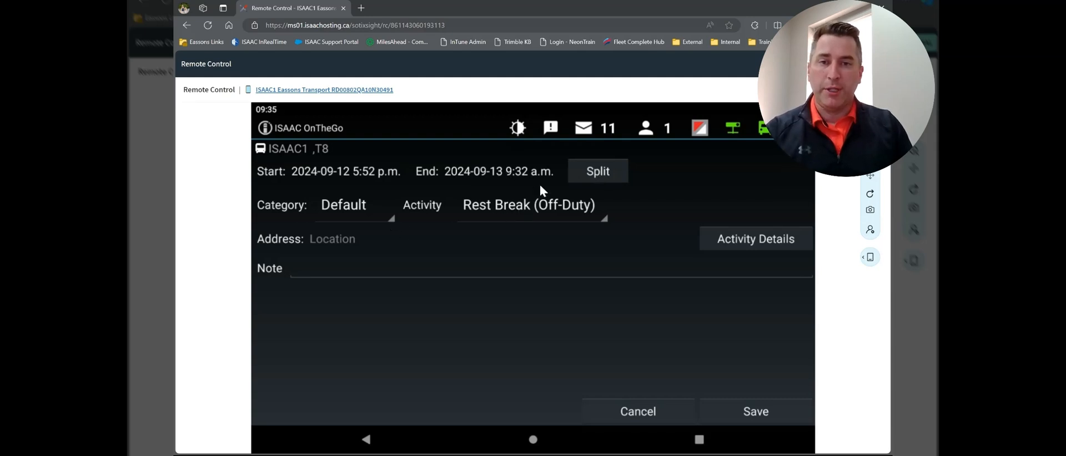
Start splitting the 5:52 p.m. rest break, bringing up the split date/time picker
{"action": "left_click", "coordinate": [346, 170]}
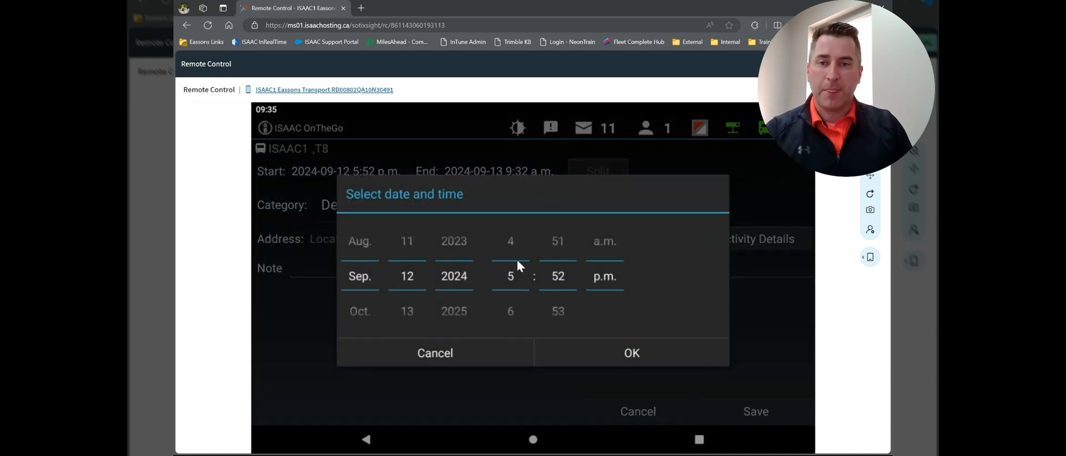
{"action": "mouse_move", "coordinate": [517, 285]}
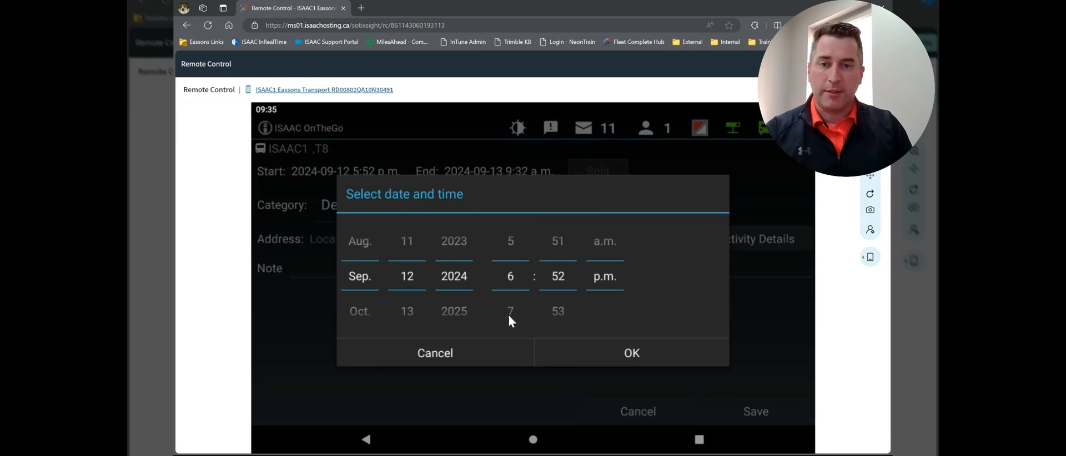
{"action": "mouse_move", "coordinate": [509, 316]}
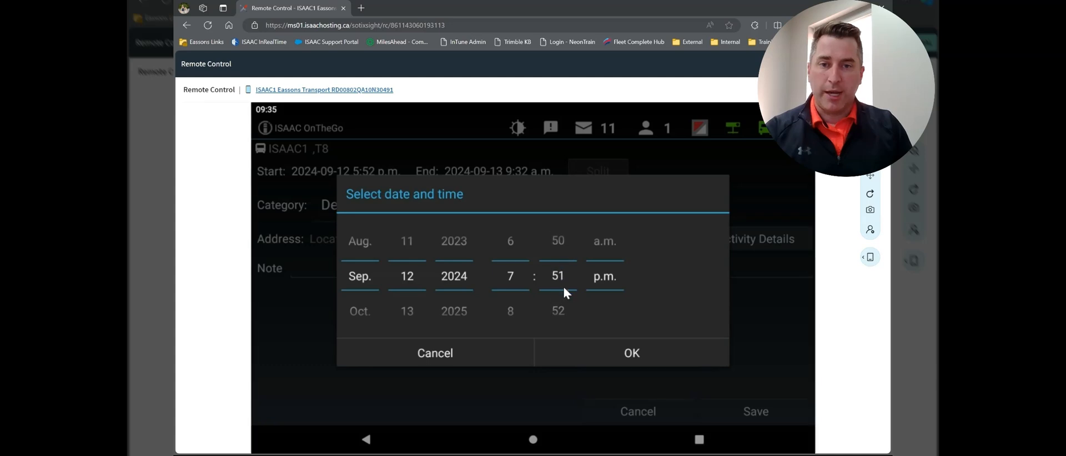
Split the break at 7:50 p.m. and set the new entry's category to Default
{"action": "scroll", "scroll_direction": "down", "scroll_amount": 3}
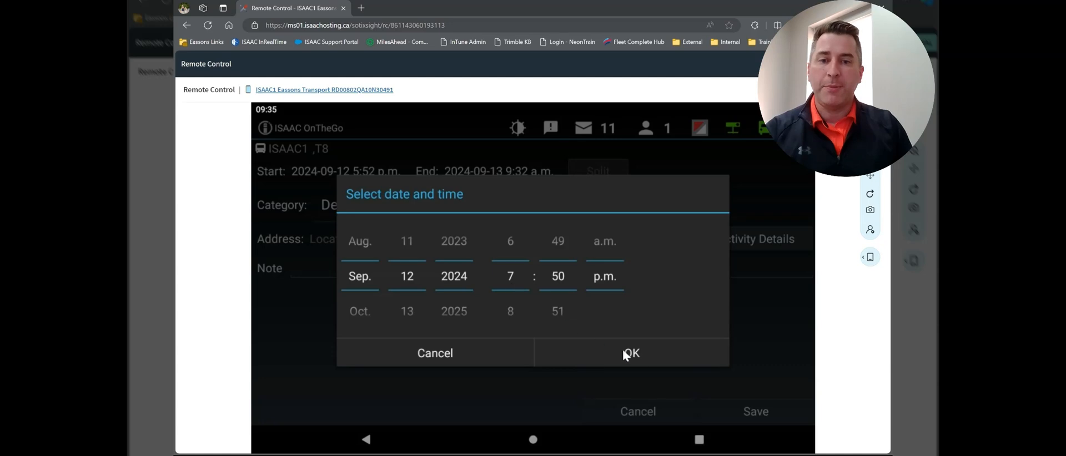
{"action": "left_click", "coordinate": [630, 353]}
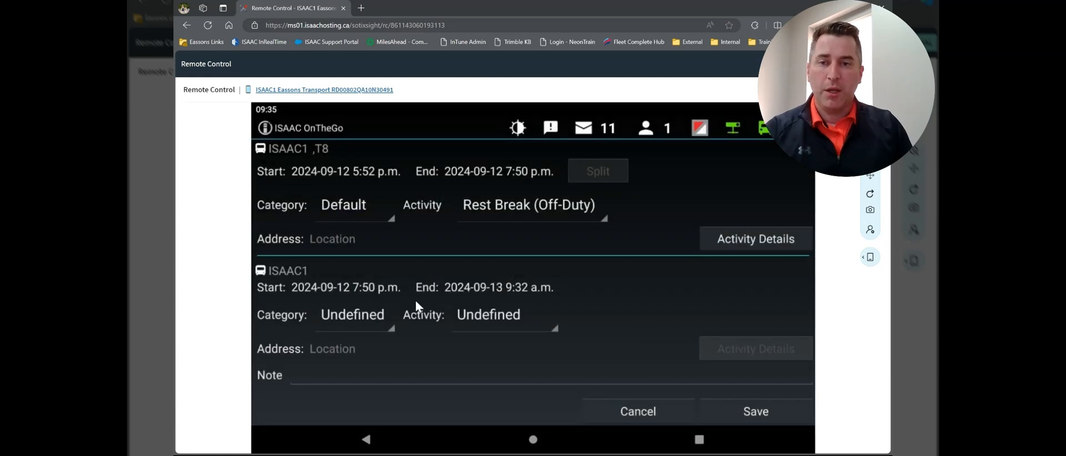
{"action": "mouse_move", "coordinate": [542, 299]}
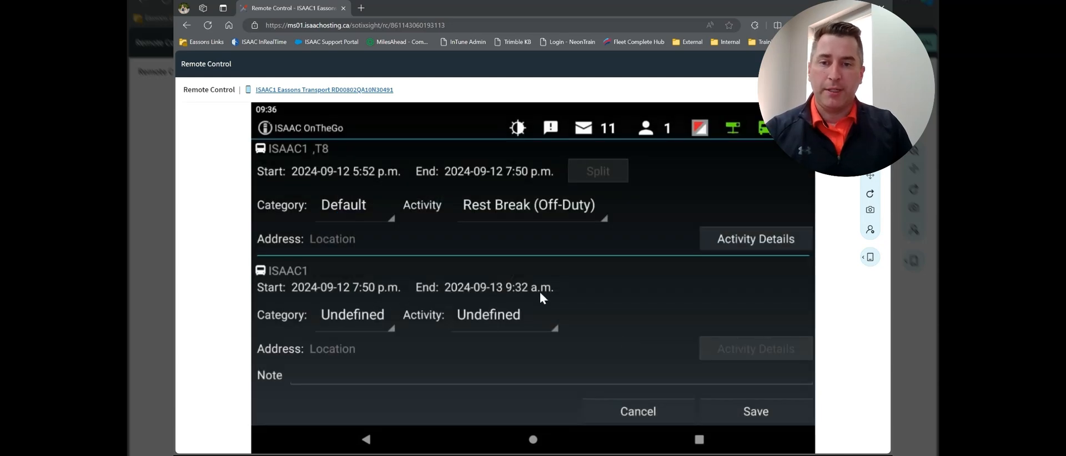
{"action": "left_click", "coordinate": [343, 205]}
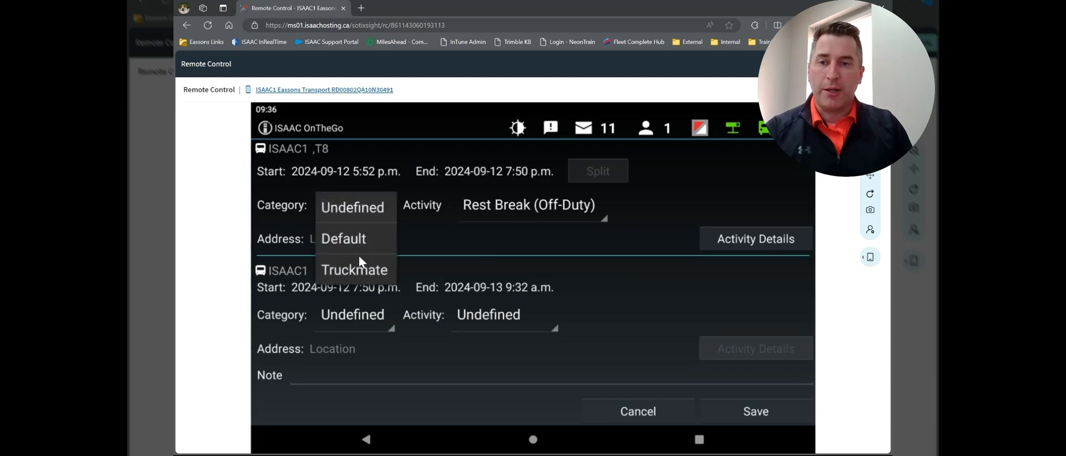
{"action": "left_click", "coordinate": [343, 239]}
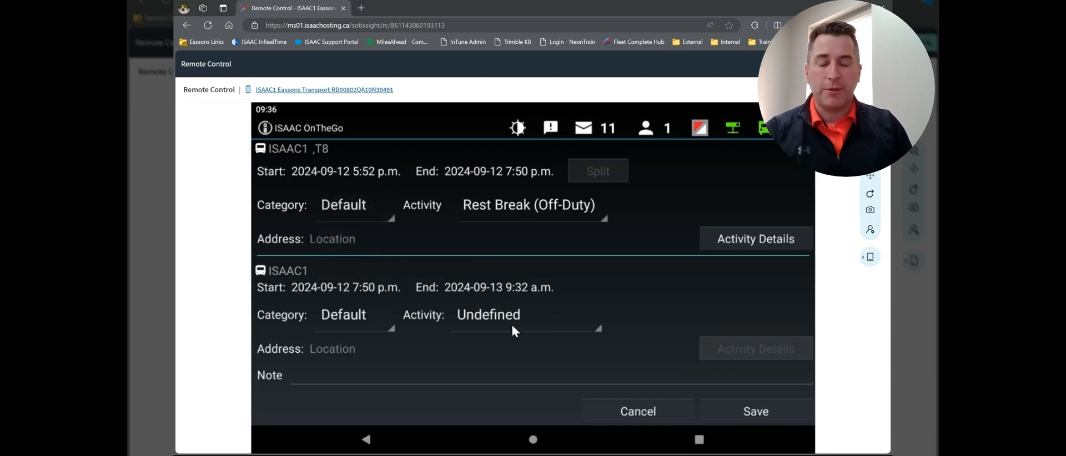
Set the new entry's activity to Sleeper and confirm without a note
{"action": "left_click", "coordinate": [488, 314]}
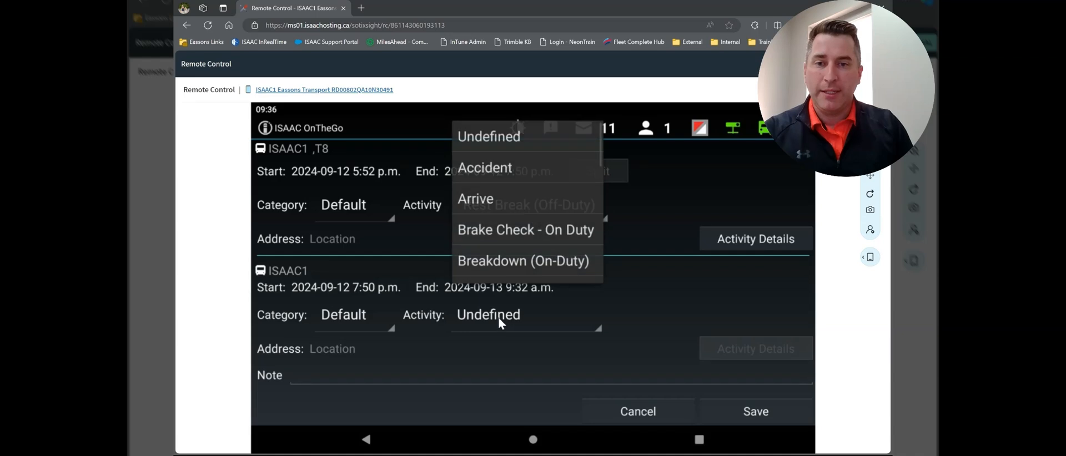
{"action": "scroll", "scroll_direction": "down", "scroll_amount": 3}
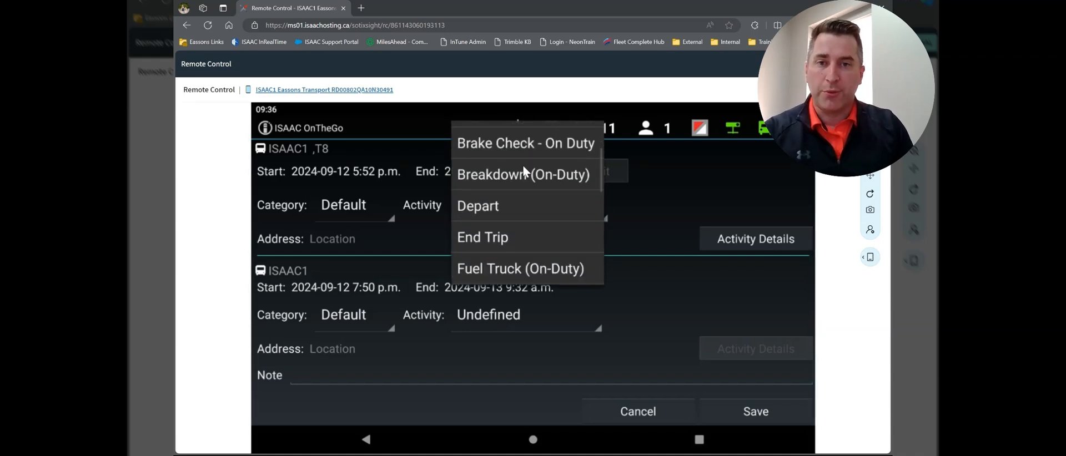
{"action": "scroll", "scroll_direction": "down", "scroll_amount": 3}
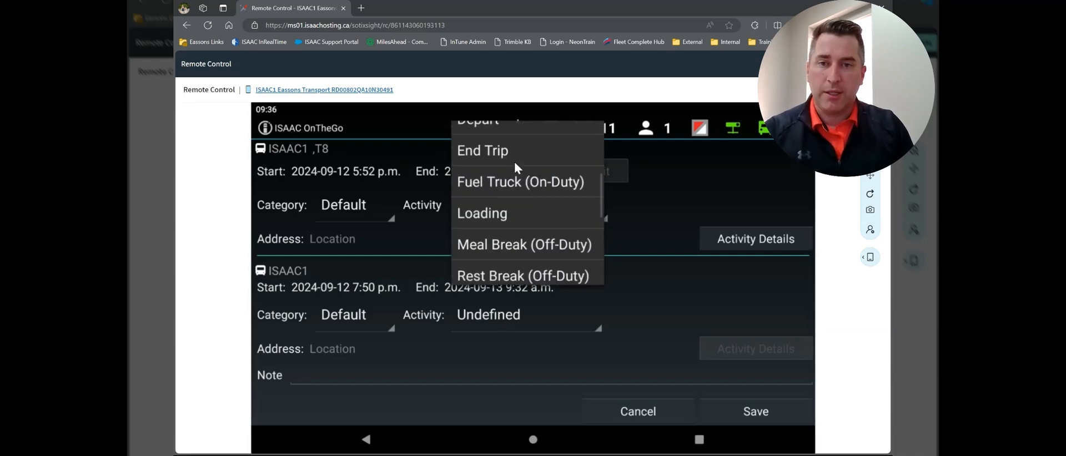
{"action": "scroll", "scroll_direction": "down", "scroll_amount": 3}
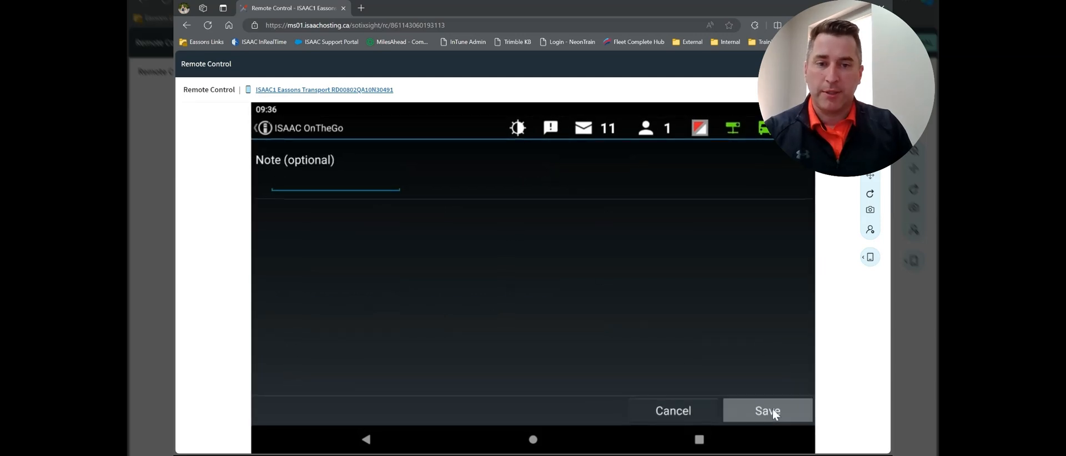
{"action": "left_click", "coordinate": [766, 411]}
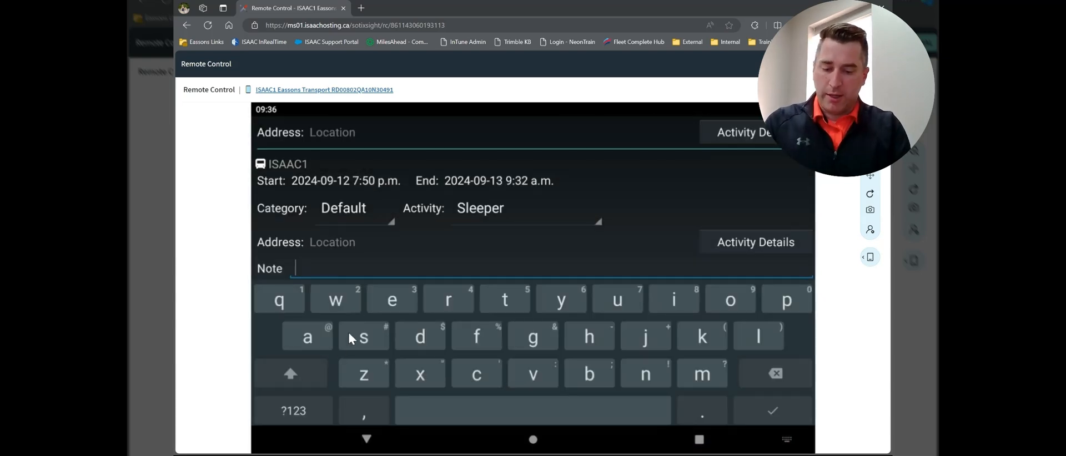
Add the note 'Missed setting my status.' to the Sleeper entry and save
{"action": "type", "text": "Missed se"}
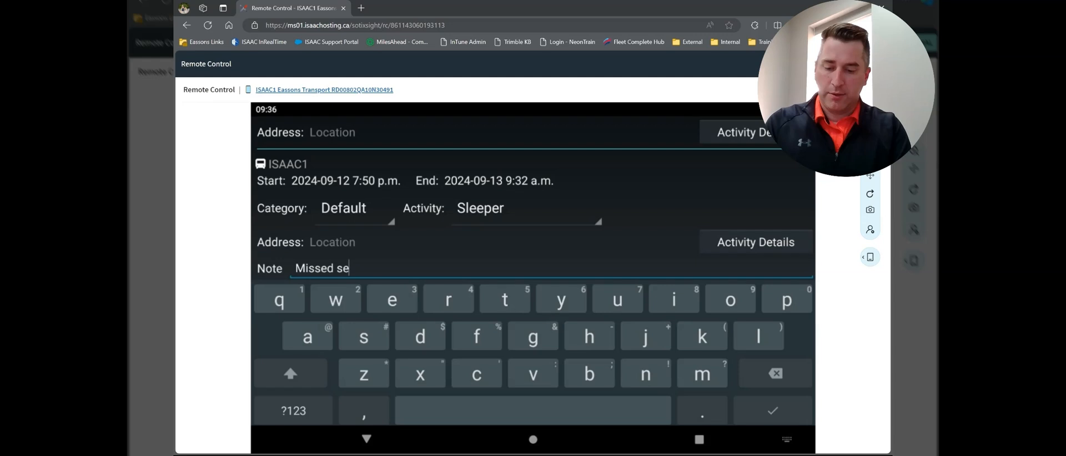
{"action": "type", "text": "tting my stat"}
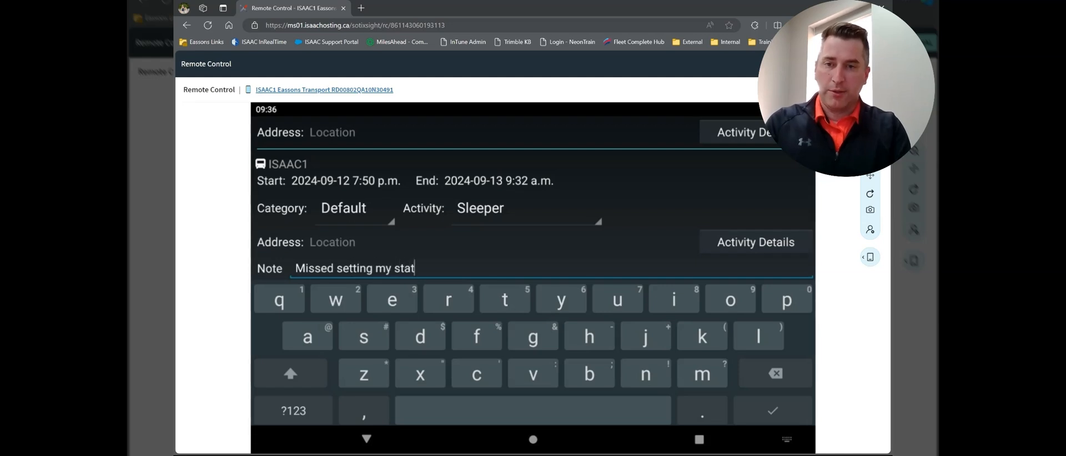
{"action": "type", "text": "us."}
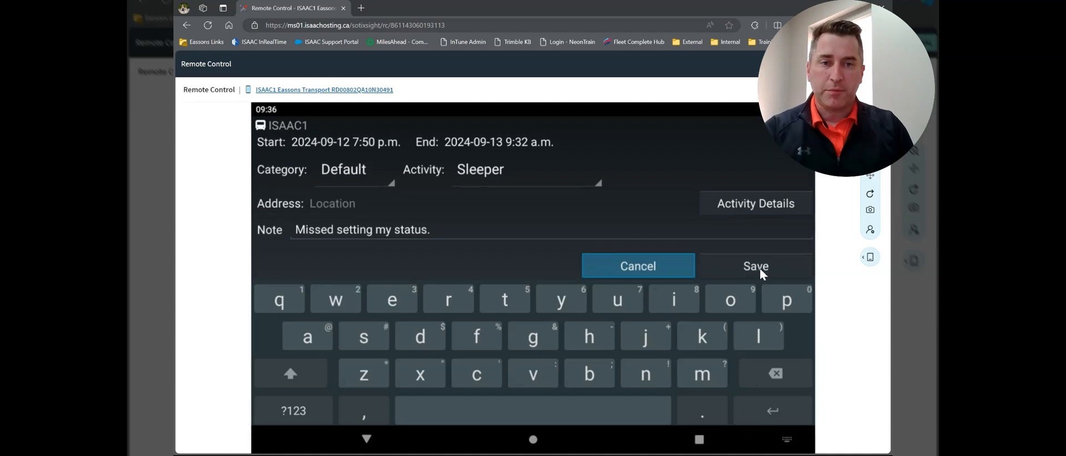
{"action": "left_click", "coordinate": [755, 266]}
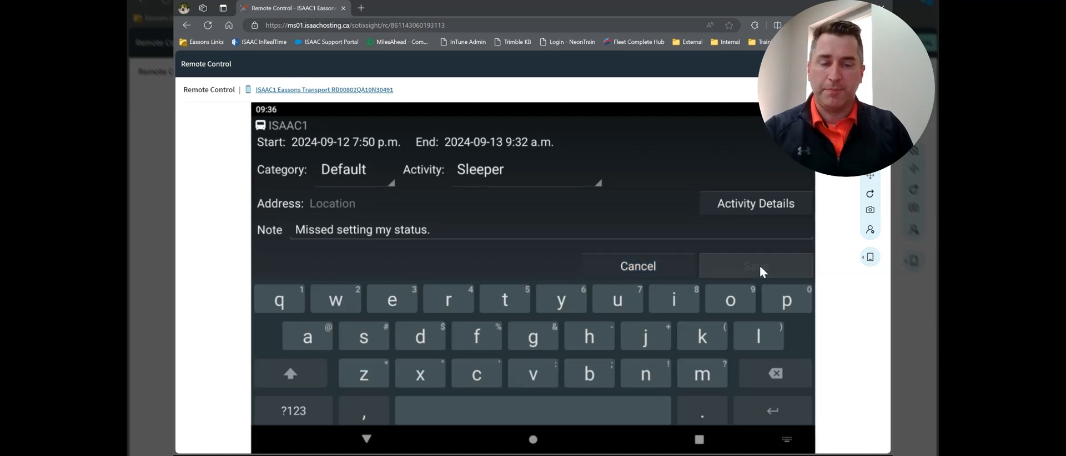
{"action": "left_click", "coordinate": [754, 266]}
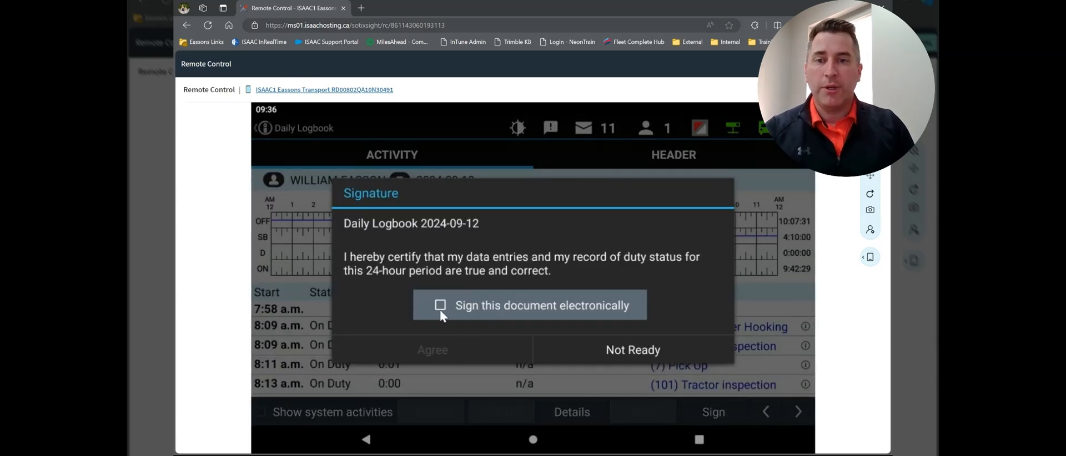
{"action": "mouse_move", "coordinate": [544, 314]}
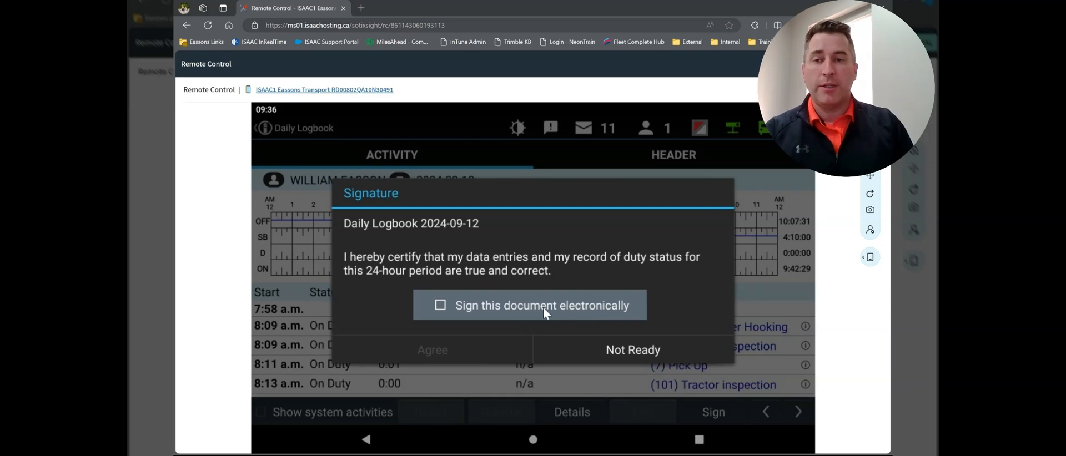
{"action": "mouse_move", "coordinate": [632, 350]}
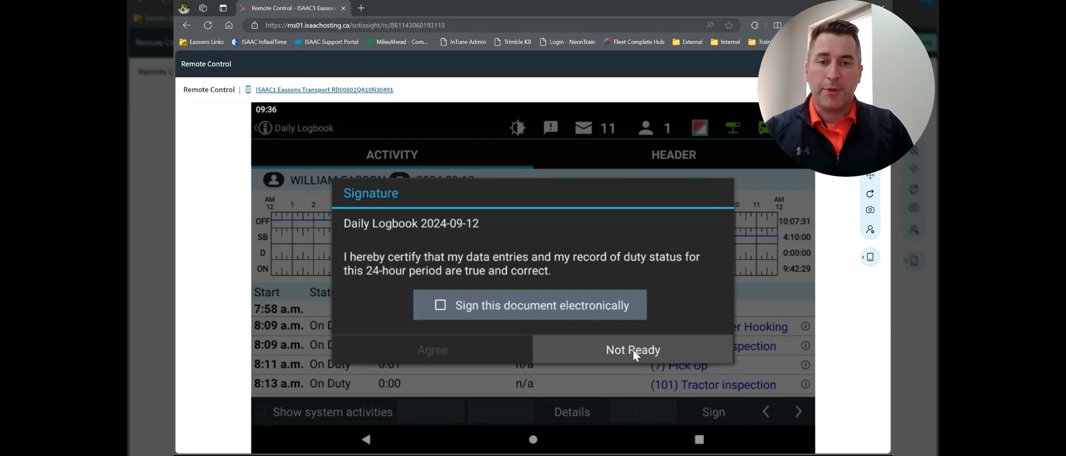
{"action": "left_click", "coordinate": [631, 350]}
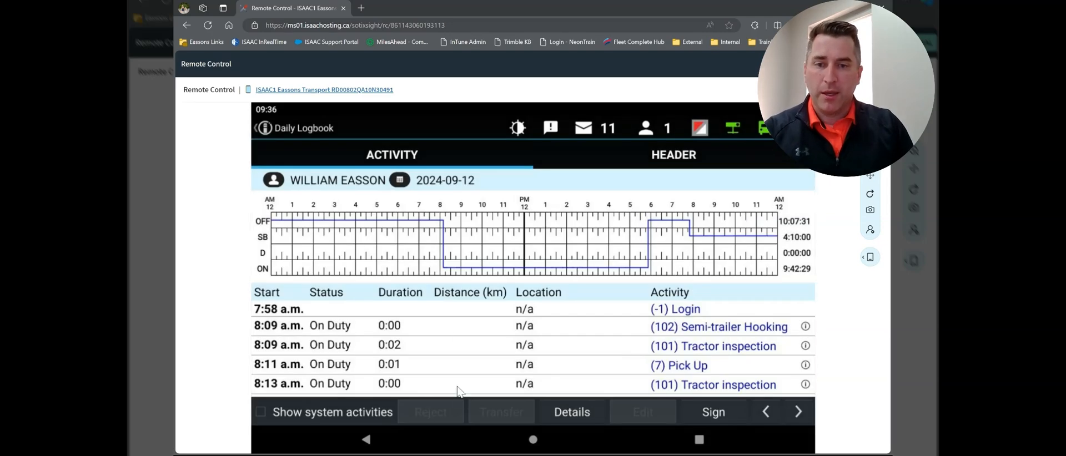
{"action": "mouse_move", "coordinate": [454, 218]}
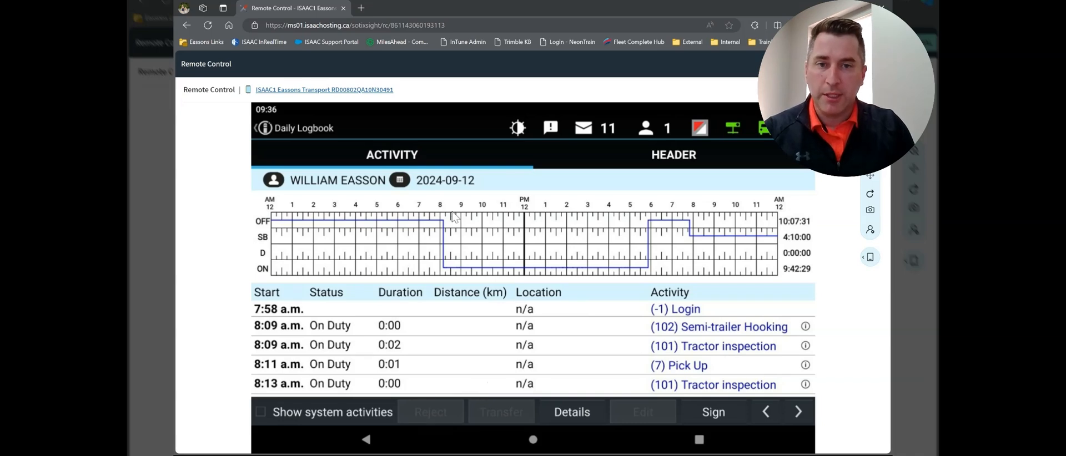
{"action": "mouse_move", "coordinate": [715, 229]}
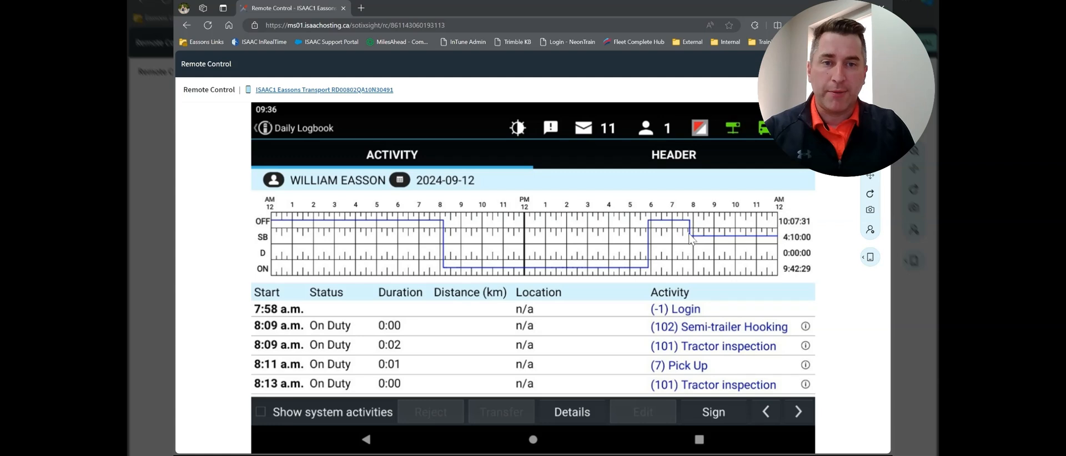
{"action": "mouse_move", "coordinate": [777, 243]}
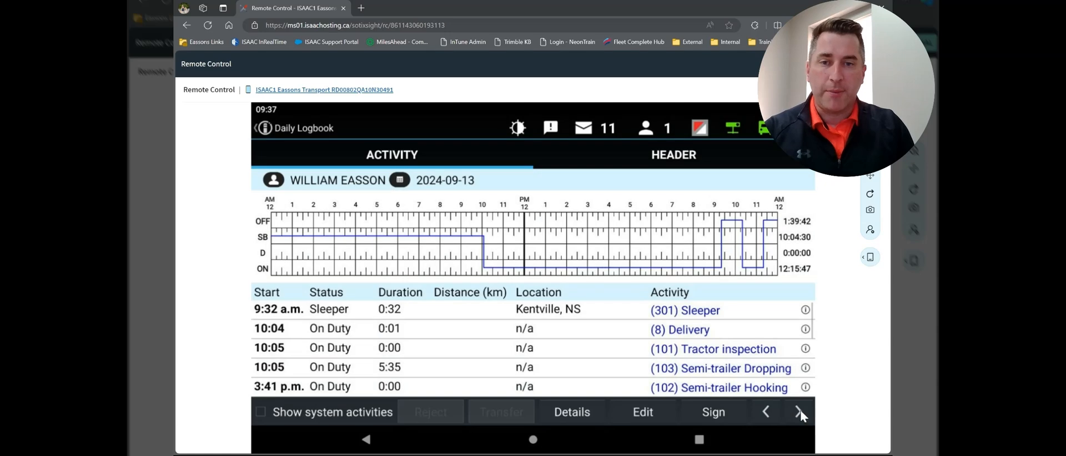
{"action": "mouse_move", "coordinate": [478, 247]}
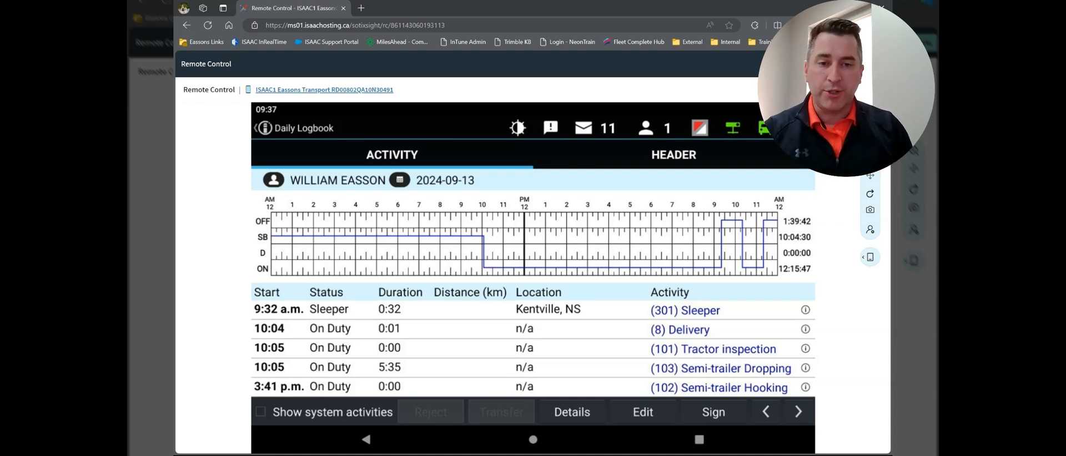
{"action": "mouse_move", "coordinate": [589, 424]}
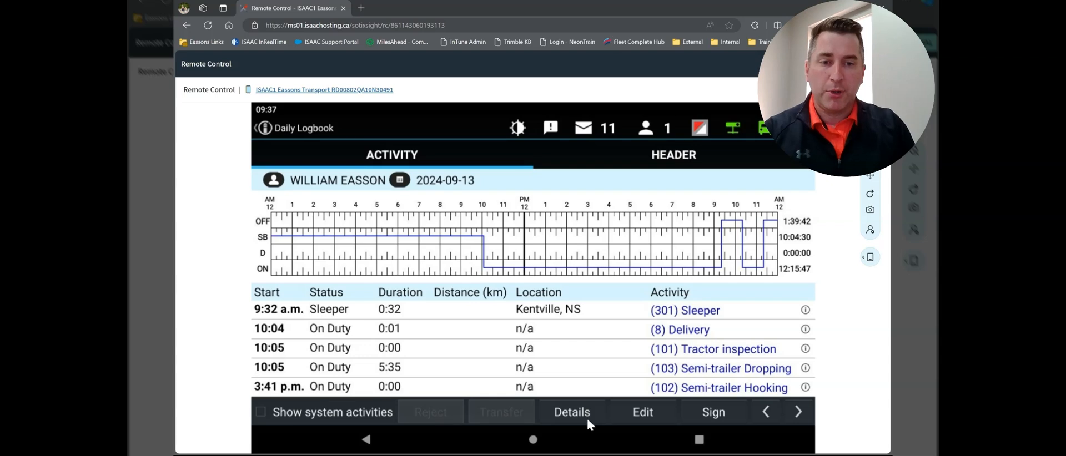
{"action": "mouse_move", "coordinate": [785, 414]}
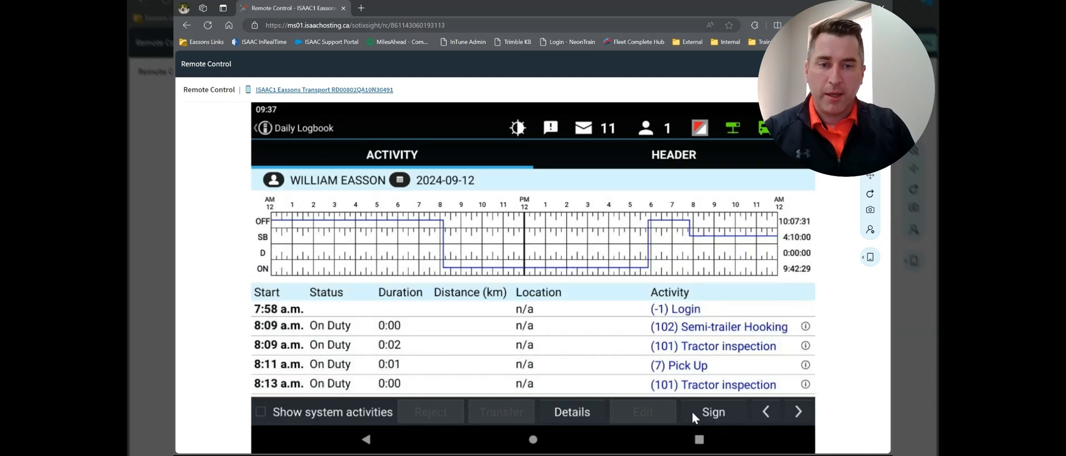
{"action": "mouse_move", "coordinate": [714, 420]}
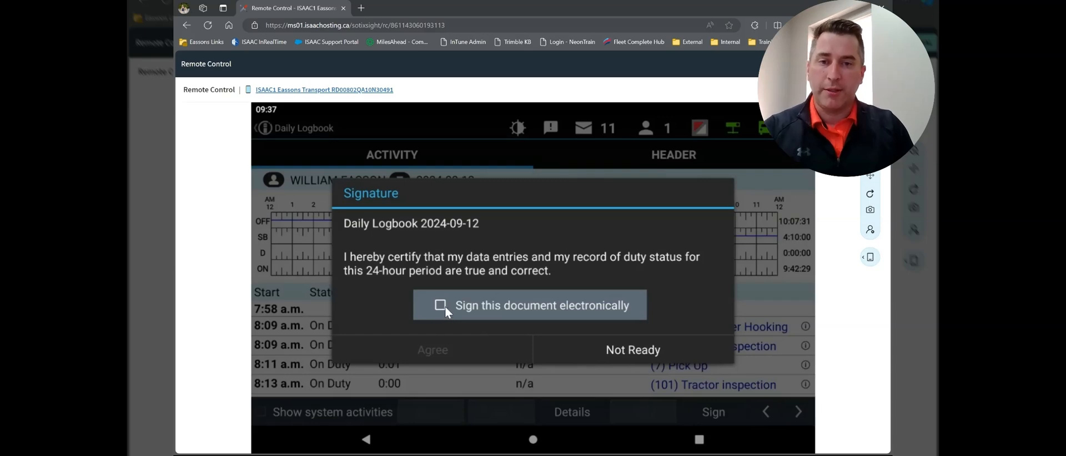
Electronically certify the 2024-09-12 logbook so it shows as signed again
{"action": "left_click", "coordinate": [440, 305]}
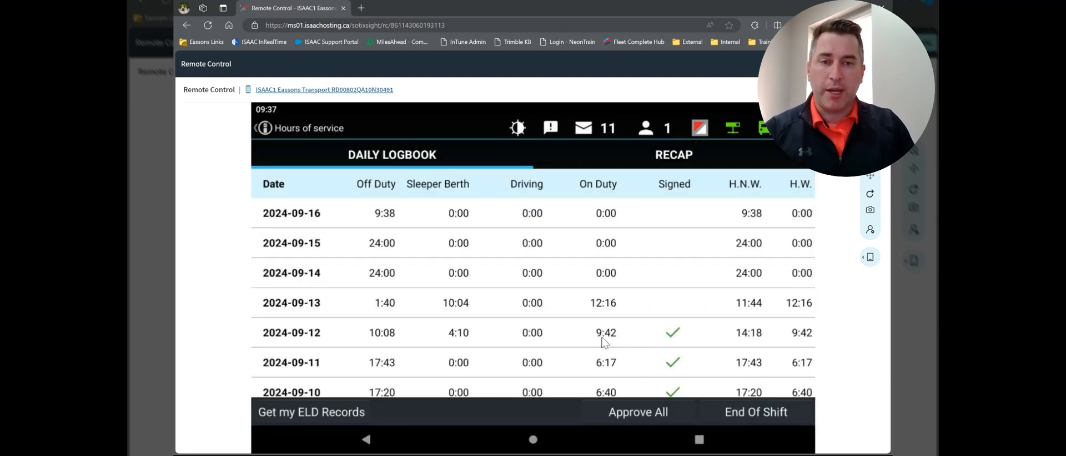
{"action": "mouse_move", "coordinate": [612, 269]}
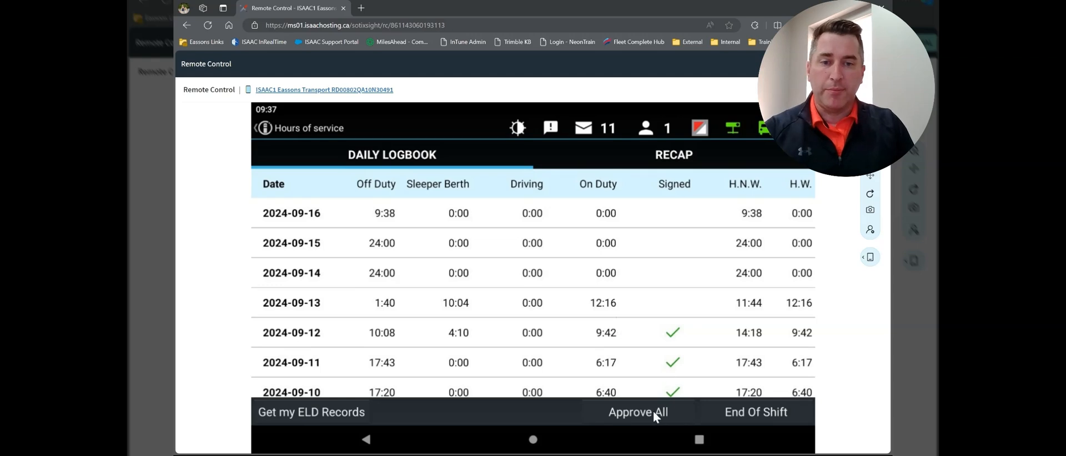
{"action": "mouse_move", "coordinate": [605, 254]}
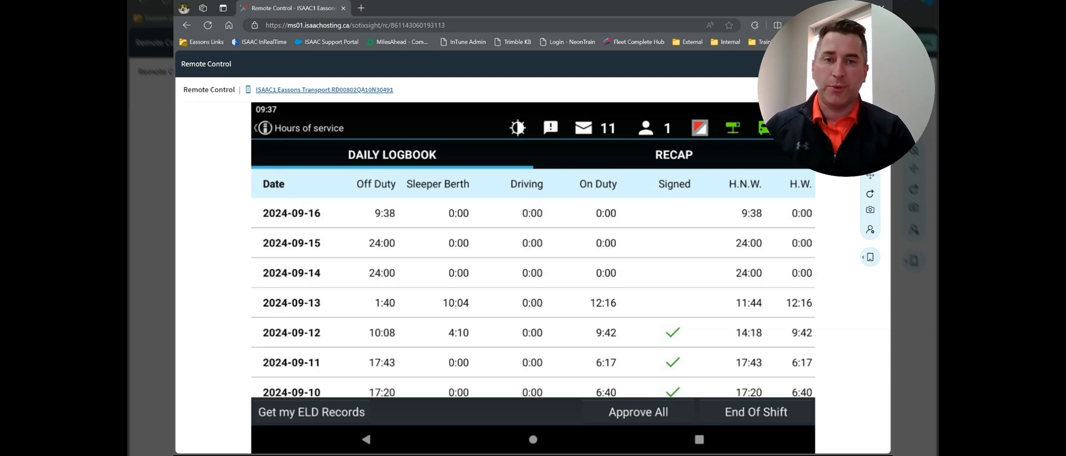
{"action": "mouse_move", "coordinate": [596, 277]}
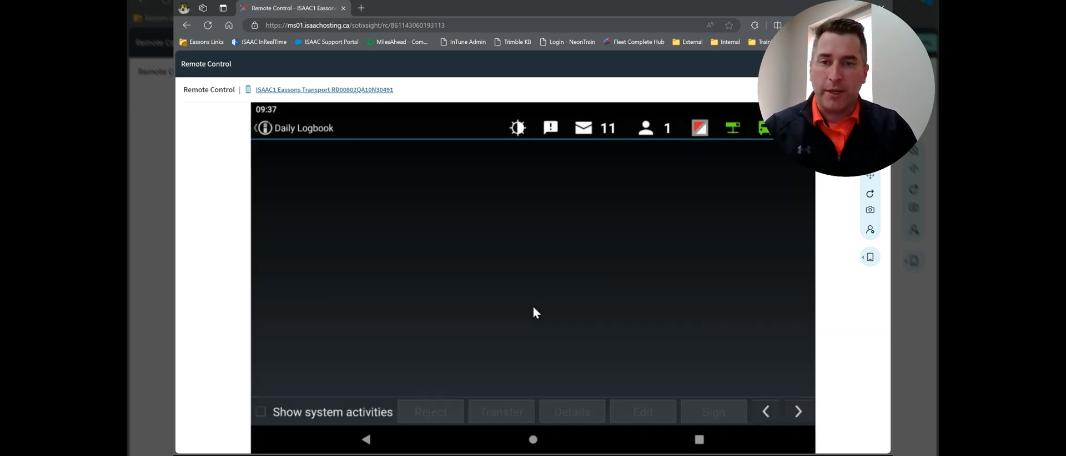
Open the 2024-09-13 log and certify it with an electronic signature
{"action": "left_click", "coordinate": [533, 312]}
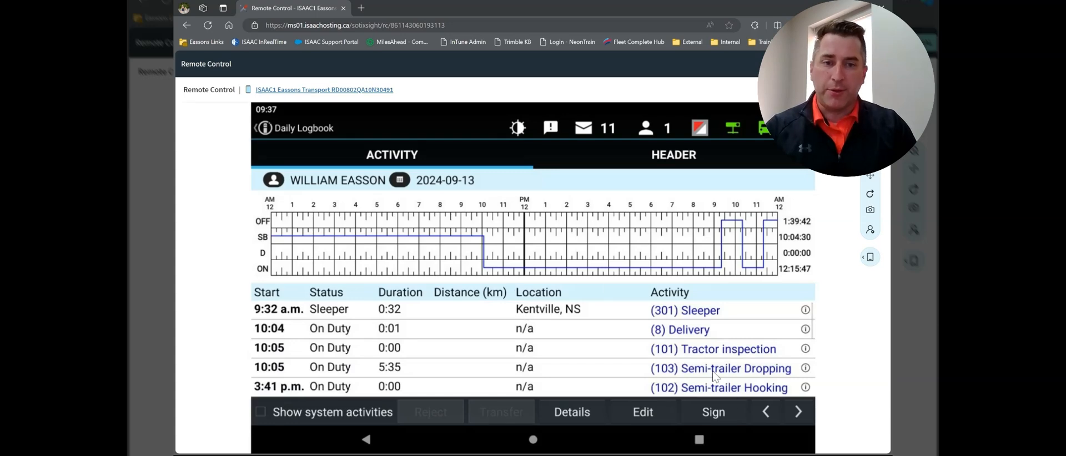
{"action": "left_click", "coordinate": [713, 412]}
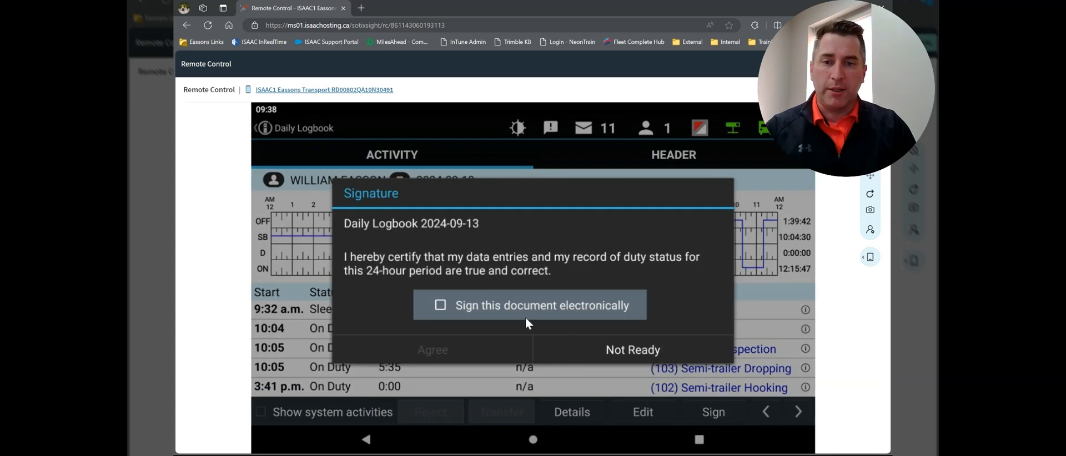
{"action": "left_click", "coordinate": [440, 305]}
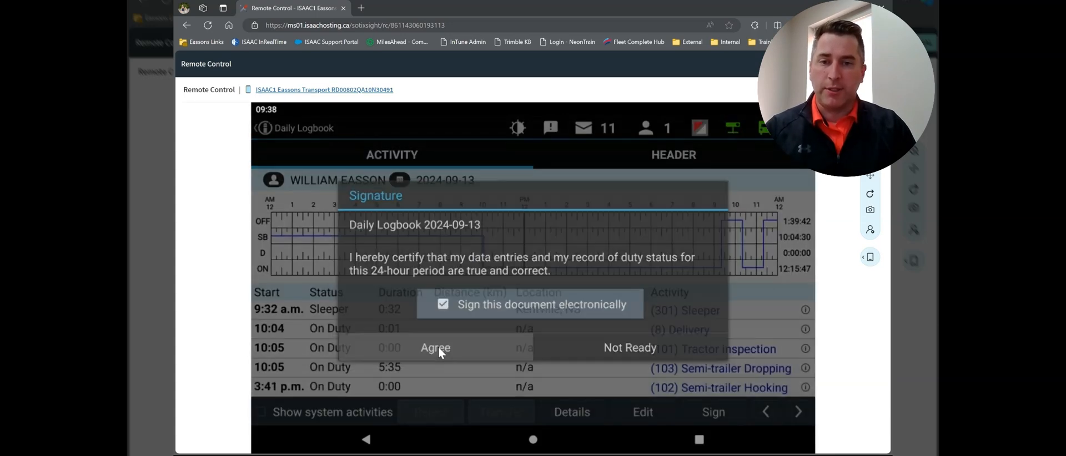
{"action": "left_click", "coordinate": [435, 348]}
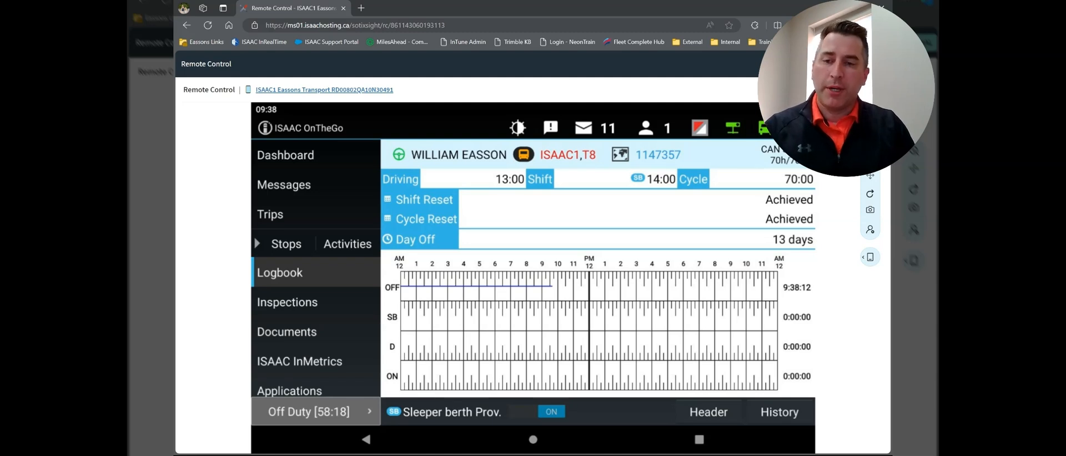
{"action": "mouse_move", "coordinate": [311, 338]}
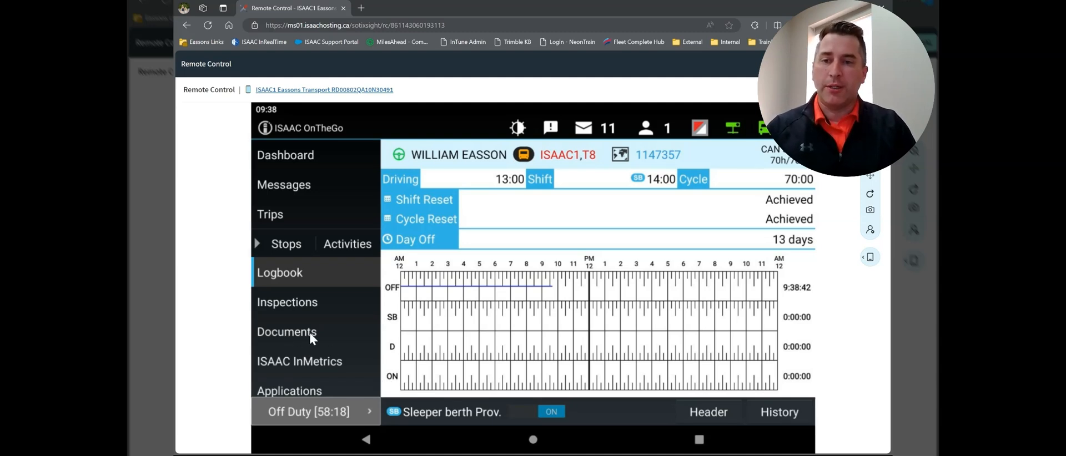
{"action": "mouse_move", "coordinate": [279, 339]}
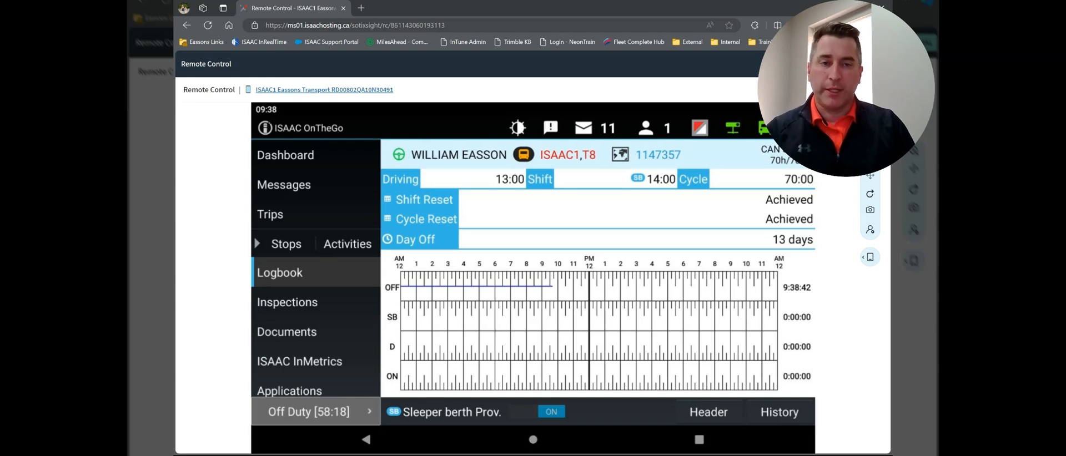
{"action": "mouse_move", "coordinate": [272, 338]}
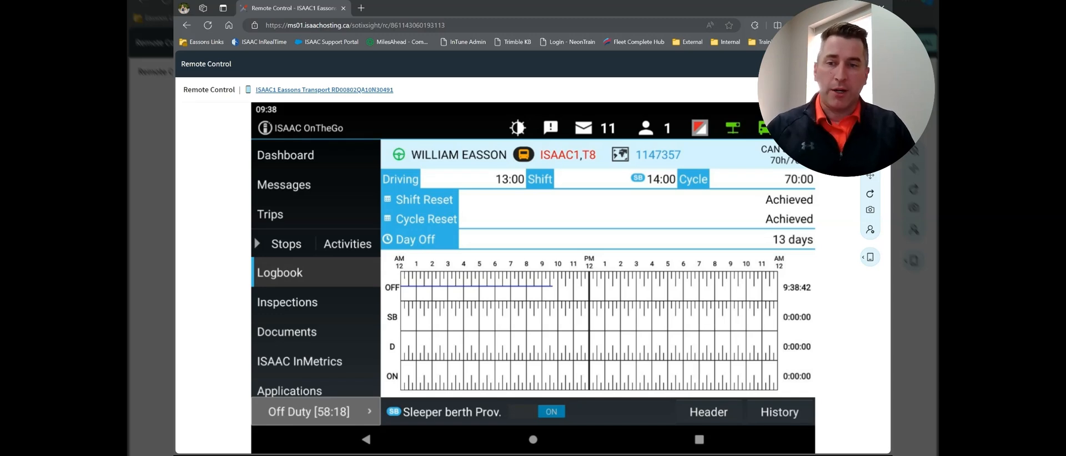
{"action": "mouse_move", "coordinate": [297, 342]}
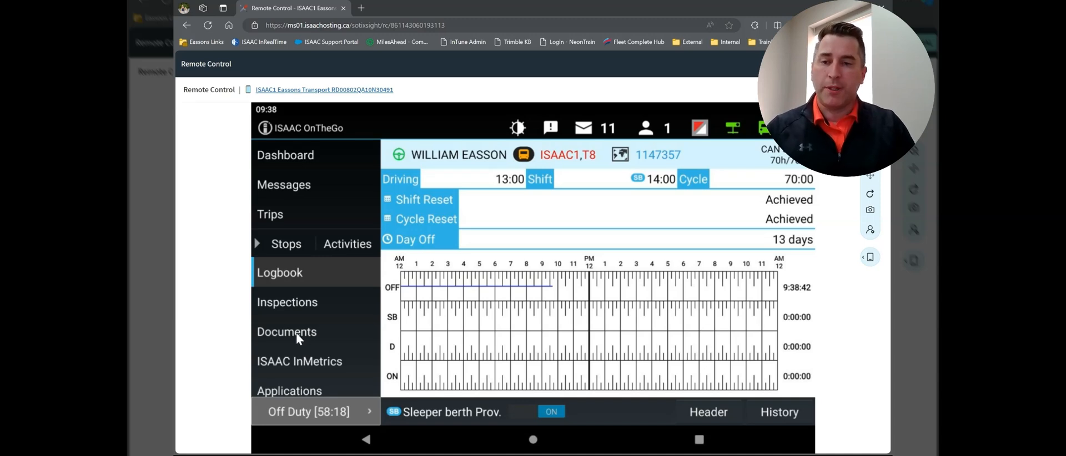
{"action": "left_click", "coordinate": [286, 332]}
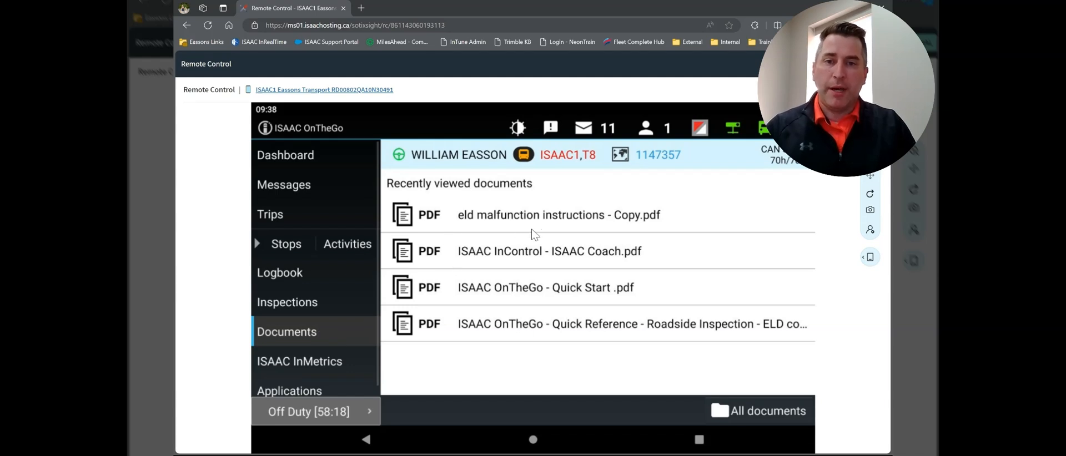
{"action": "mouse_move", "coordinate": [603, 228]}
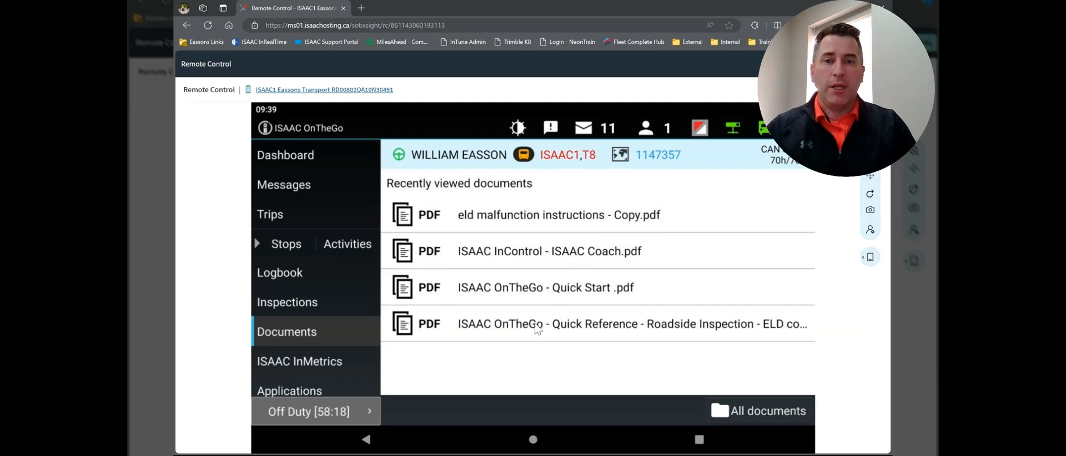
{"action": "mouse_move", "coordinate": [573, 301]}
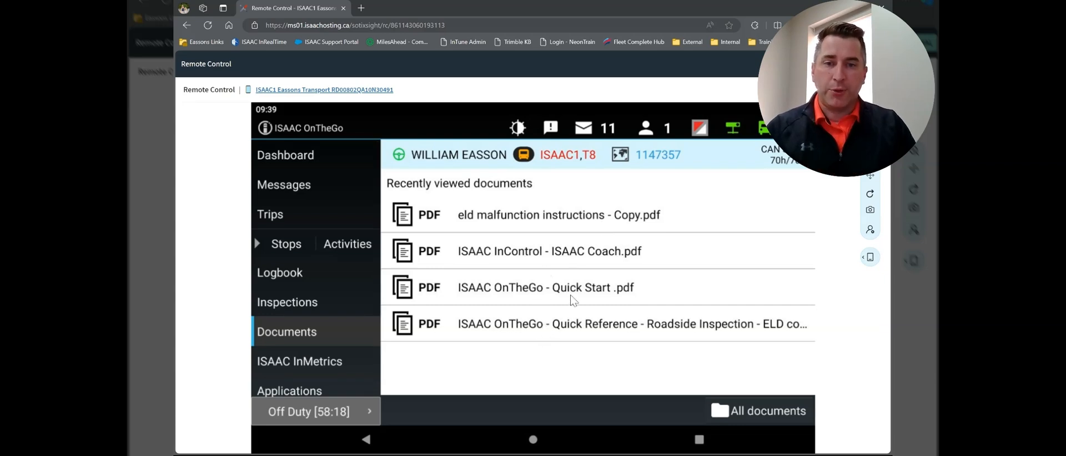
{"action": "mouse_move", "coordinate": [613, 305]}
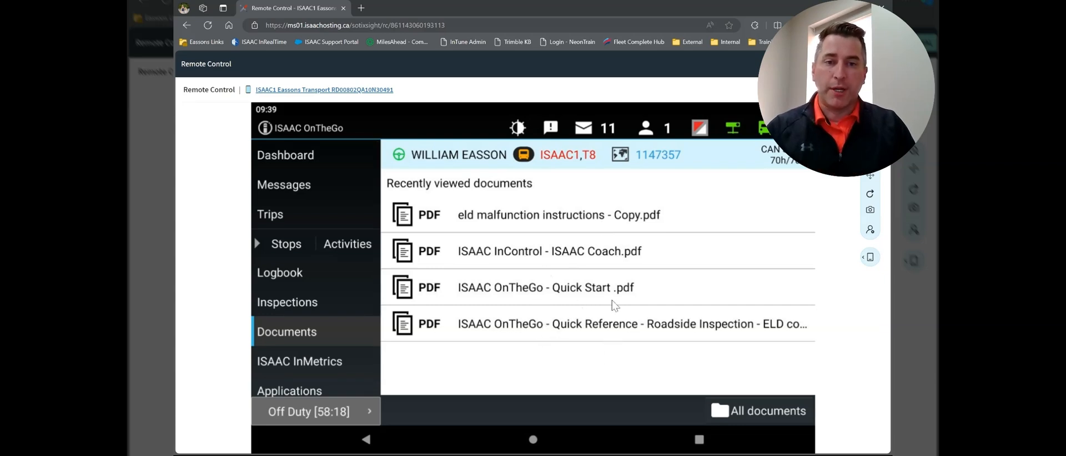
{"action": "mouse_move", "coordinate": [687, 332]}
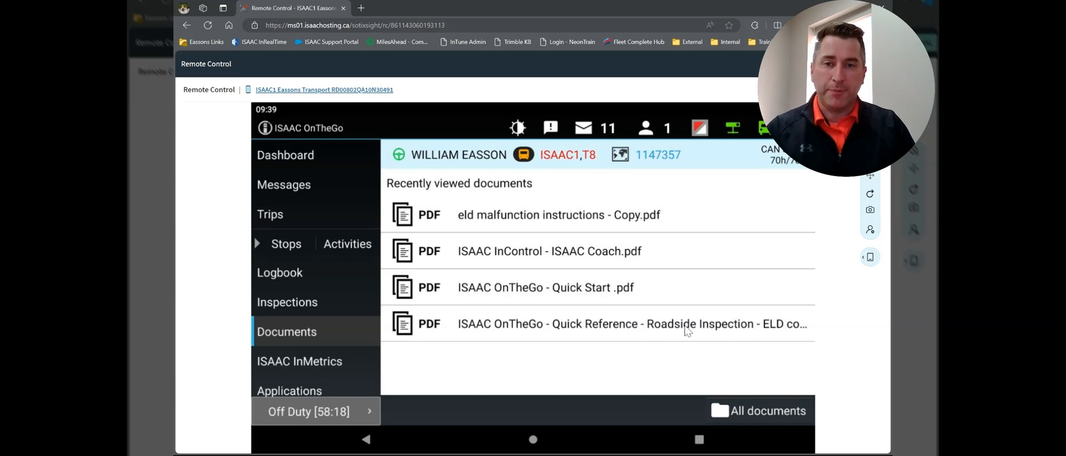
{"action": "mouse_move", "coordinate": [575, 312]}
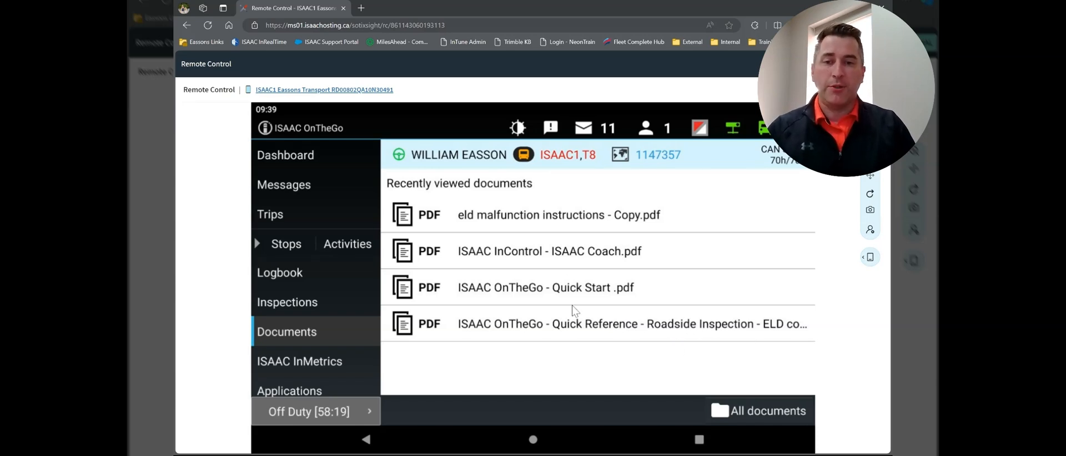
{"action": "mouse_move", "coordinate": [569, 277]}
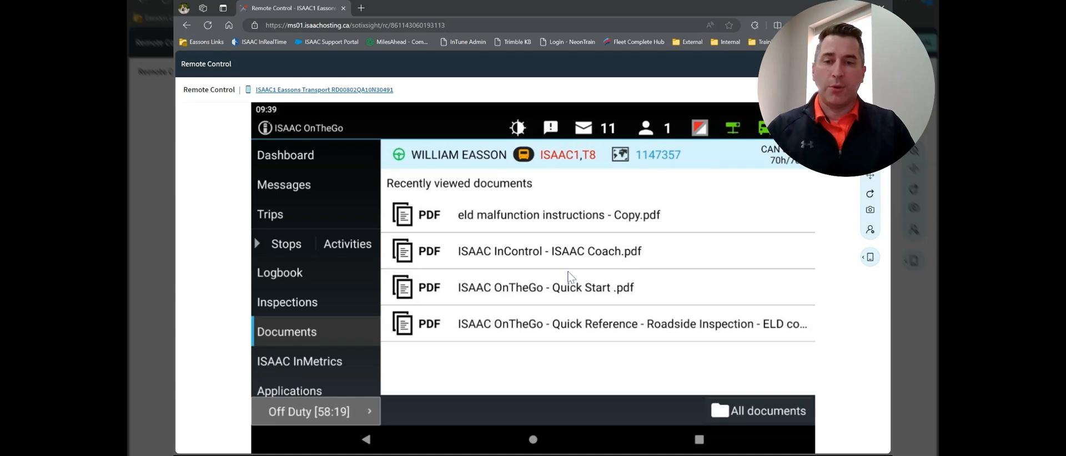
{"action": "mouse_move", "coordinate": [539, 370]}
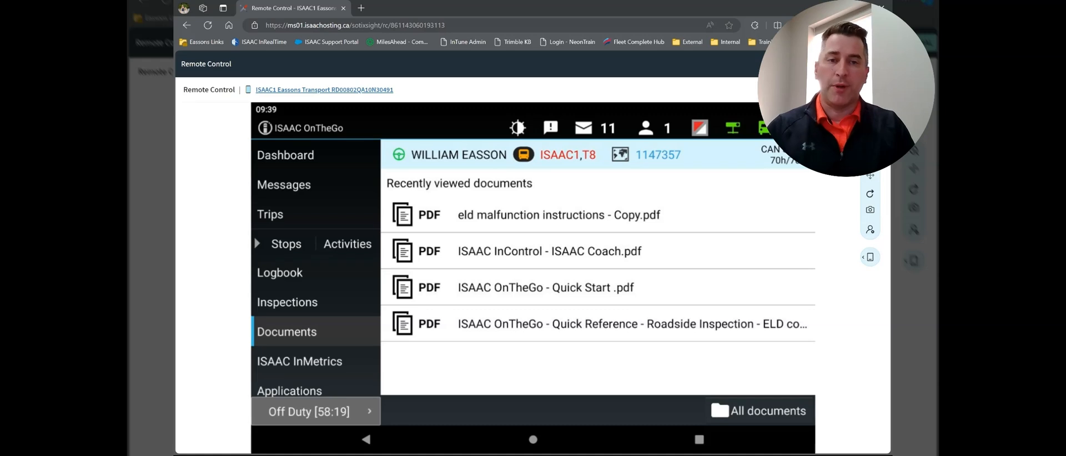
{"action": "mouse_move", "coordinate": [550, 363]}
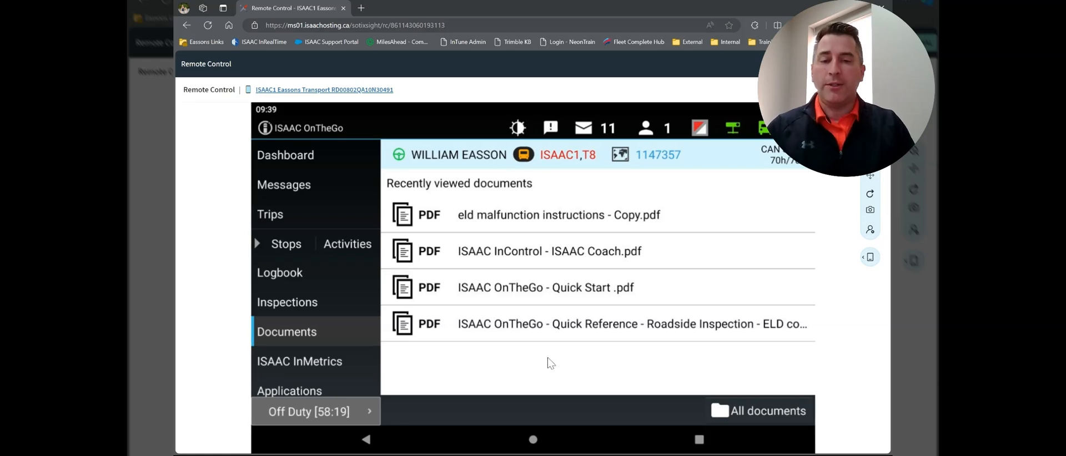
{"action": "mouse_move", "coordinate": [509, 353]}
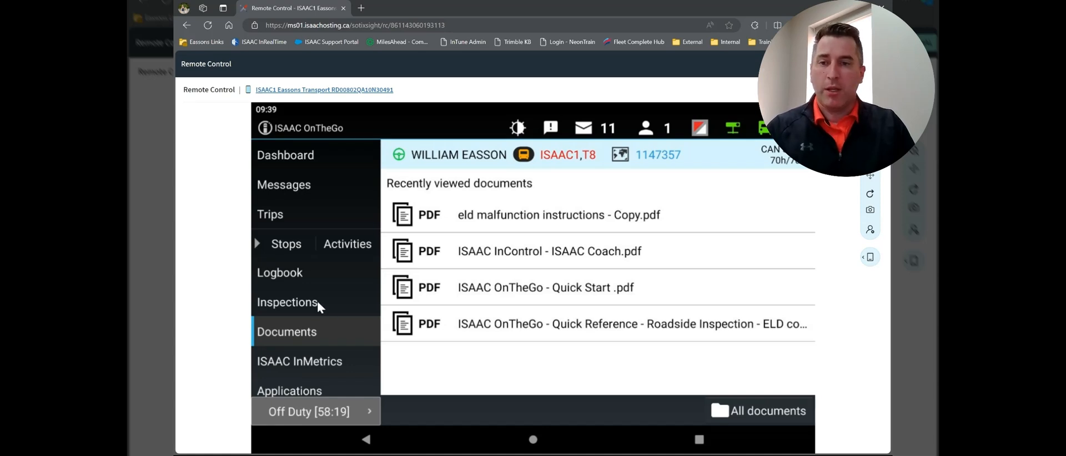
{"action": "left_click", "coordinate": [279, 272]}
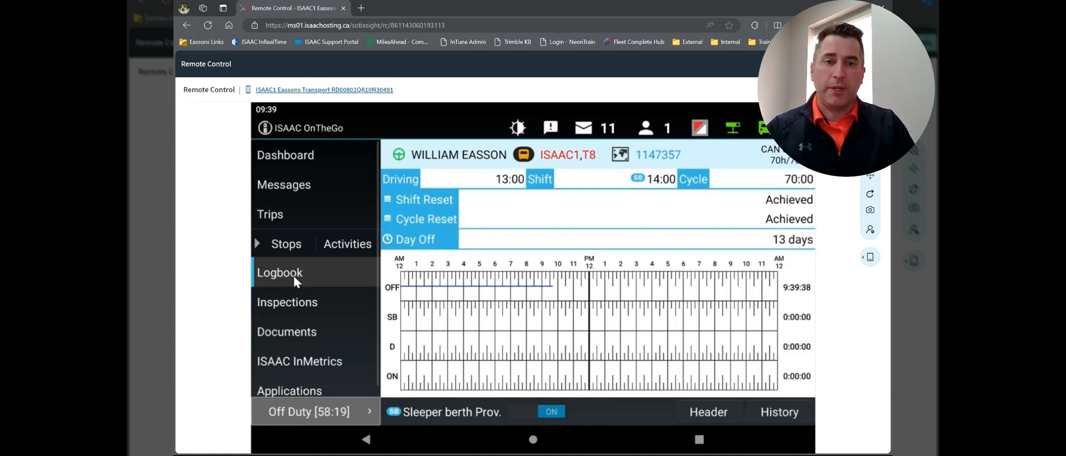